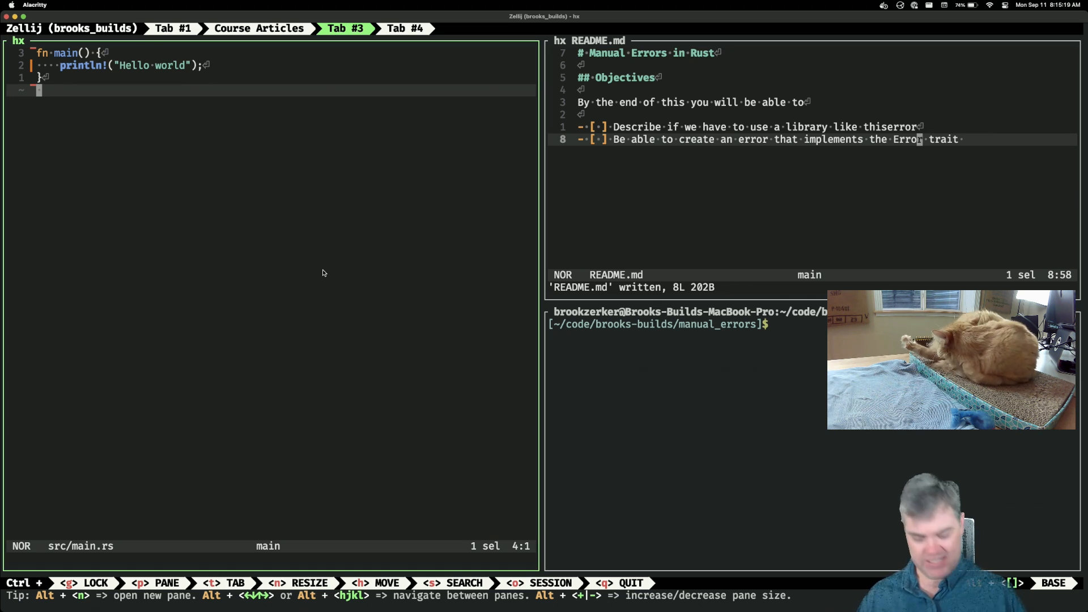
Declare an empty `enum CustomError { }` on a new line below main
key(o)
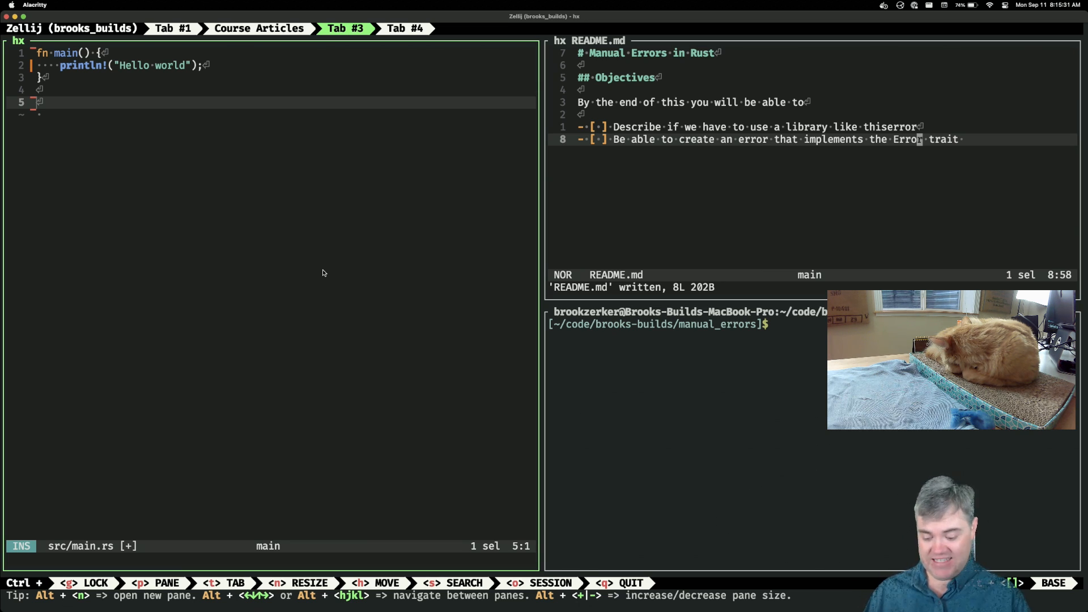
text(enum)
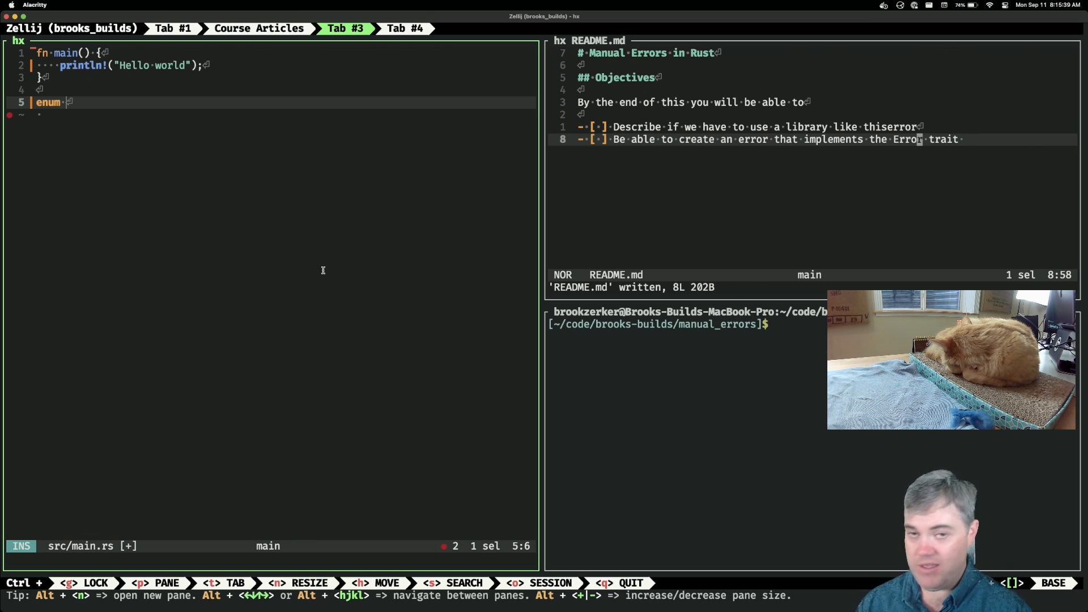
text(CustomError {)
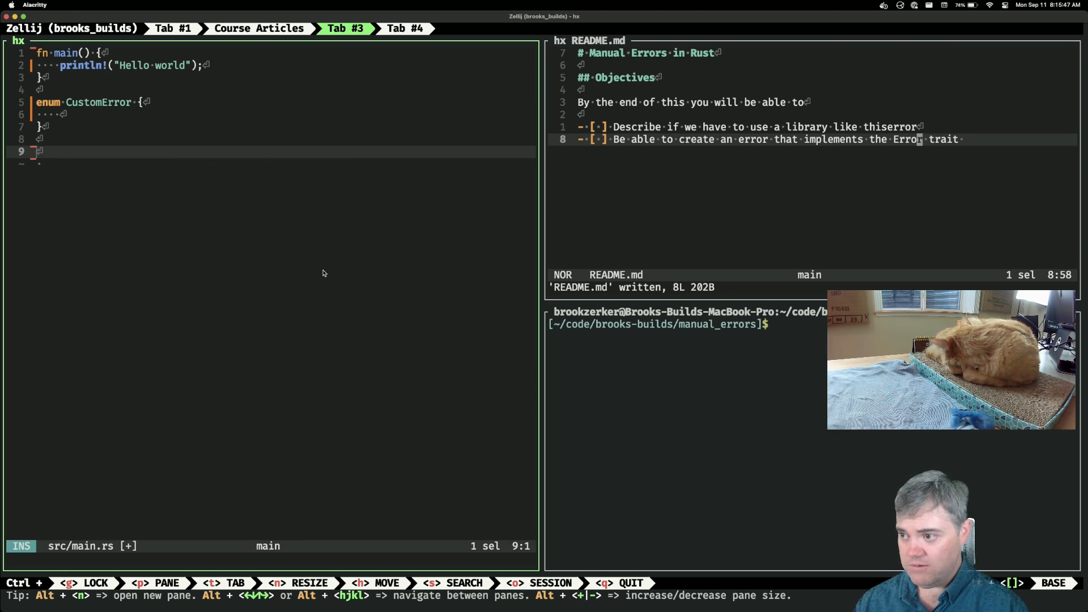
Write `fn add_them(a: i32, b: i32) -> Result<i32, CustomError>` returning `Ok(a + b)`
text(fn)
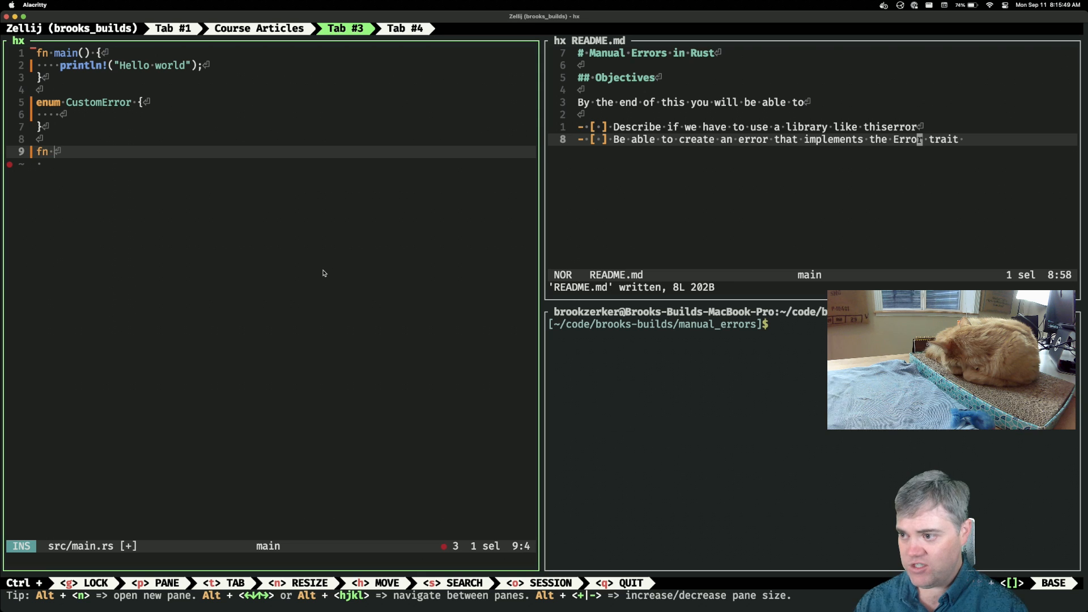
text(add)
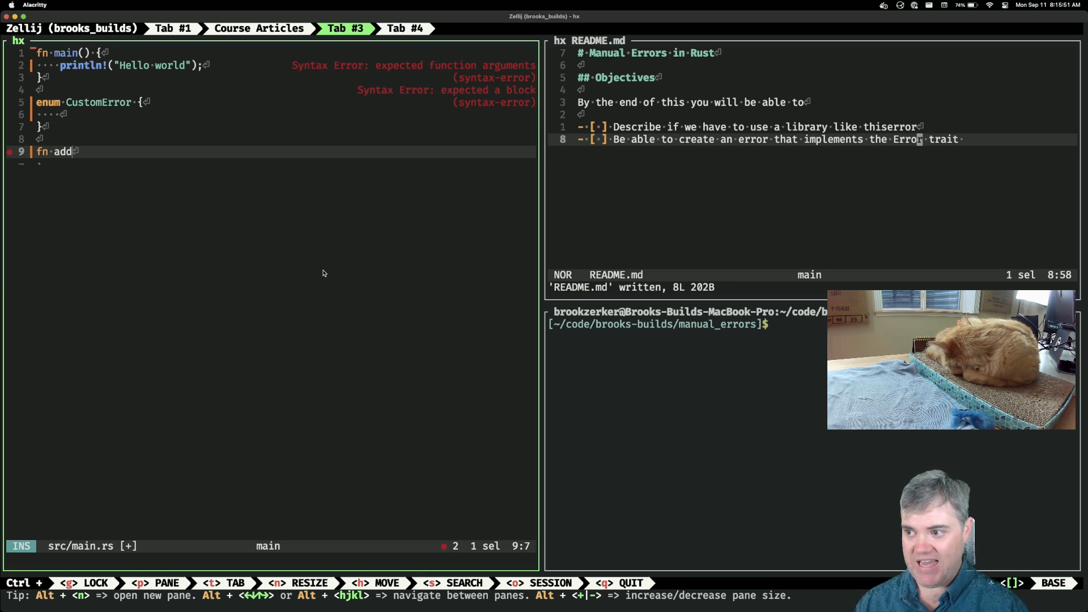
text(_them)
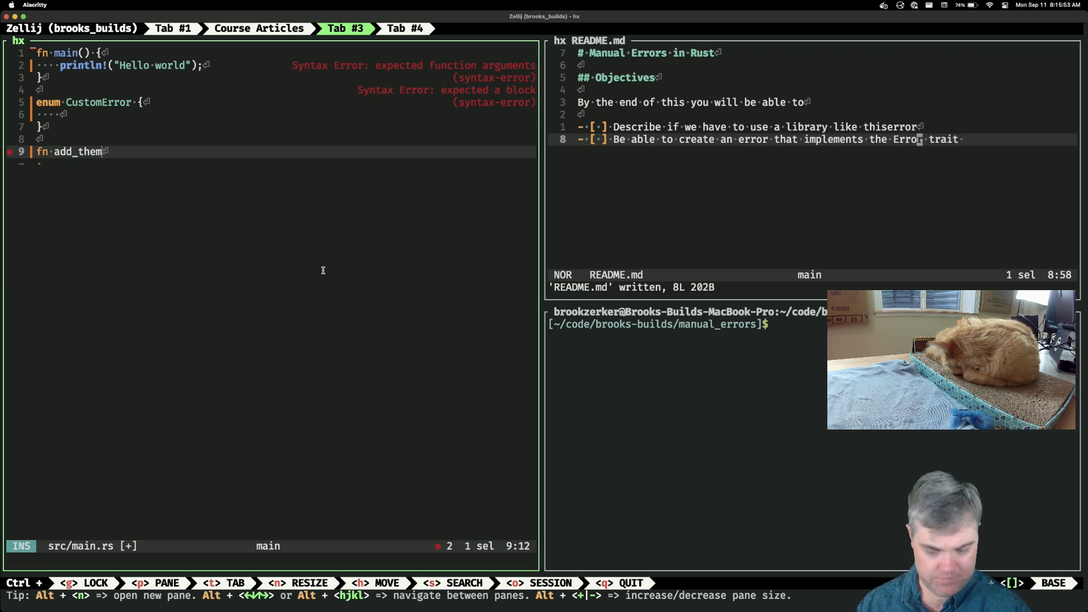
text(()
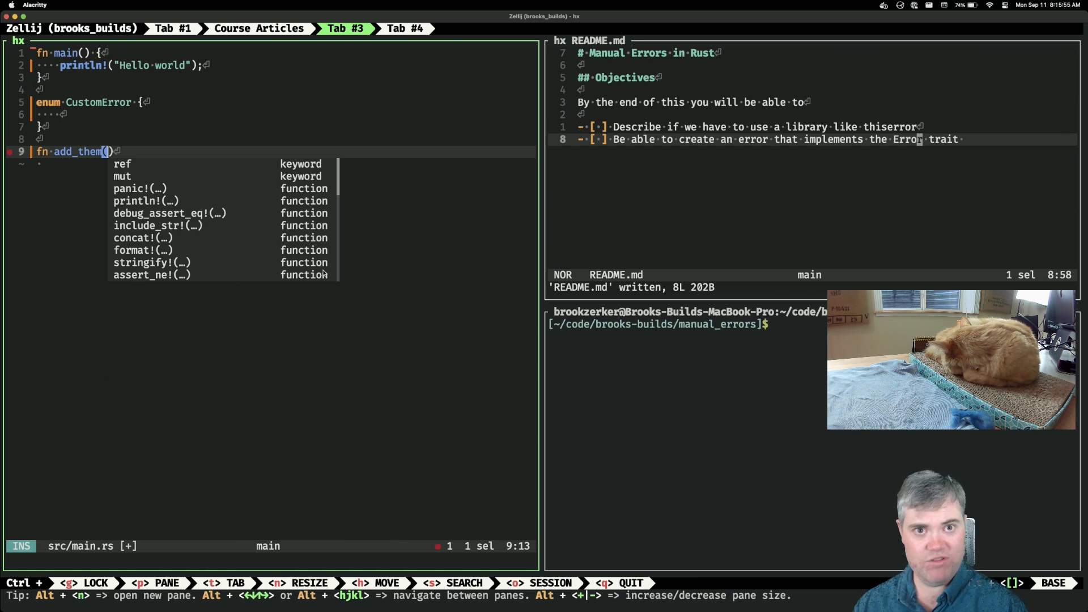
text(fir)
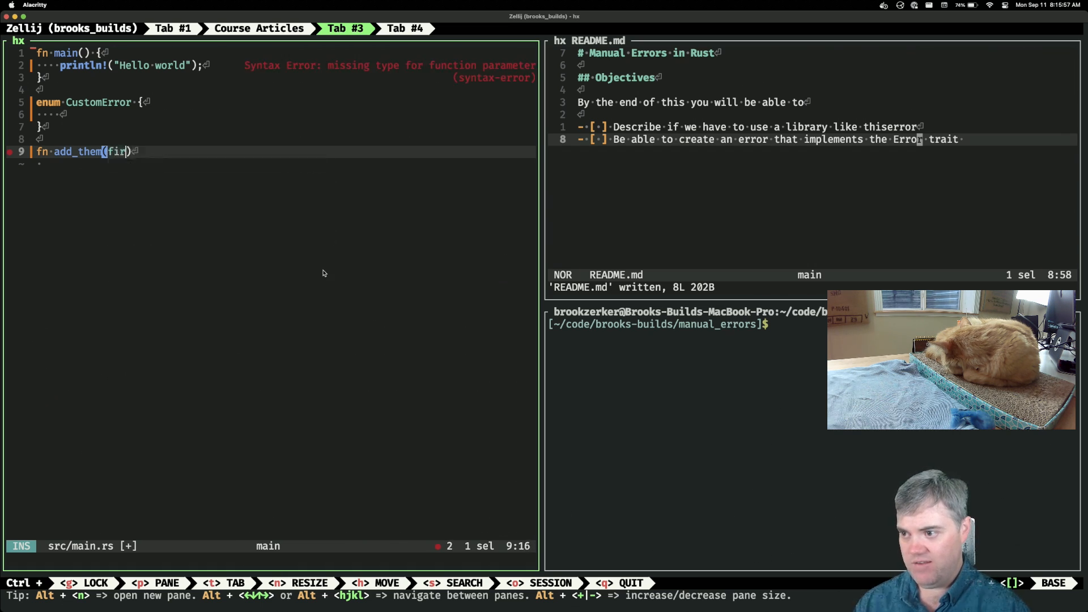
text(s)
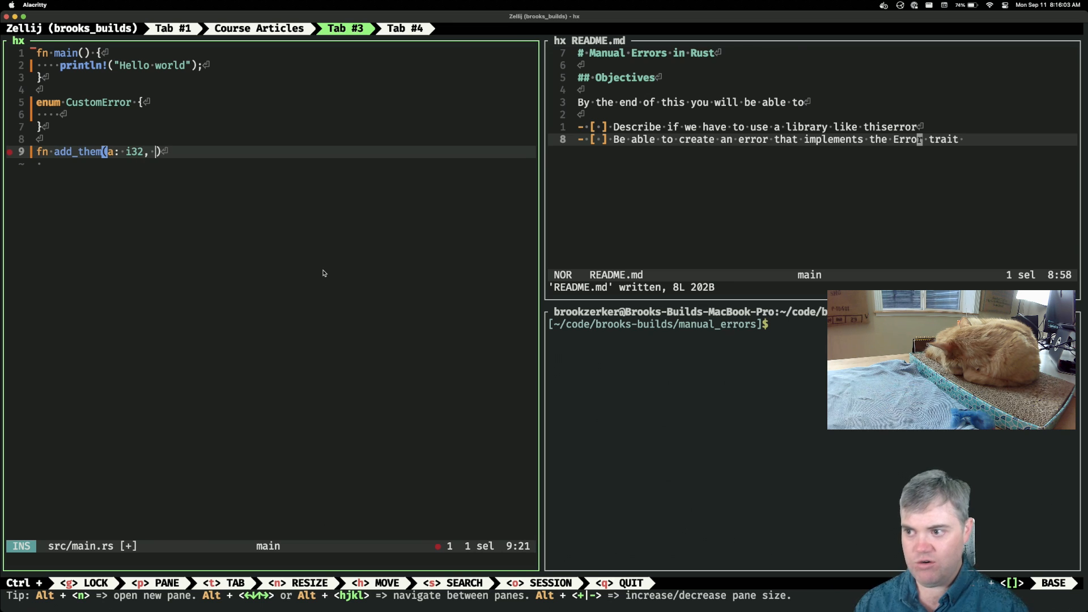
text(b:)
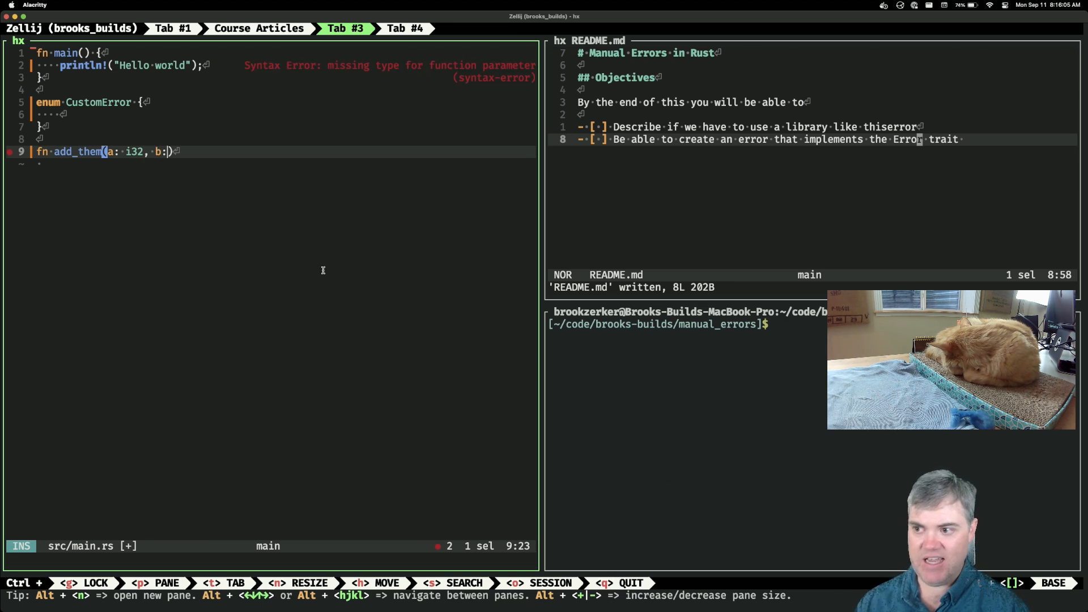
text(i32)
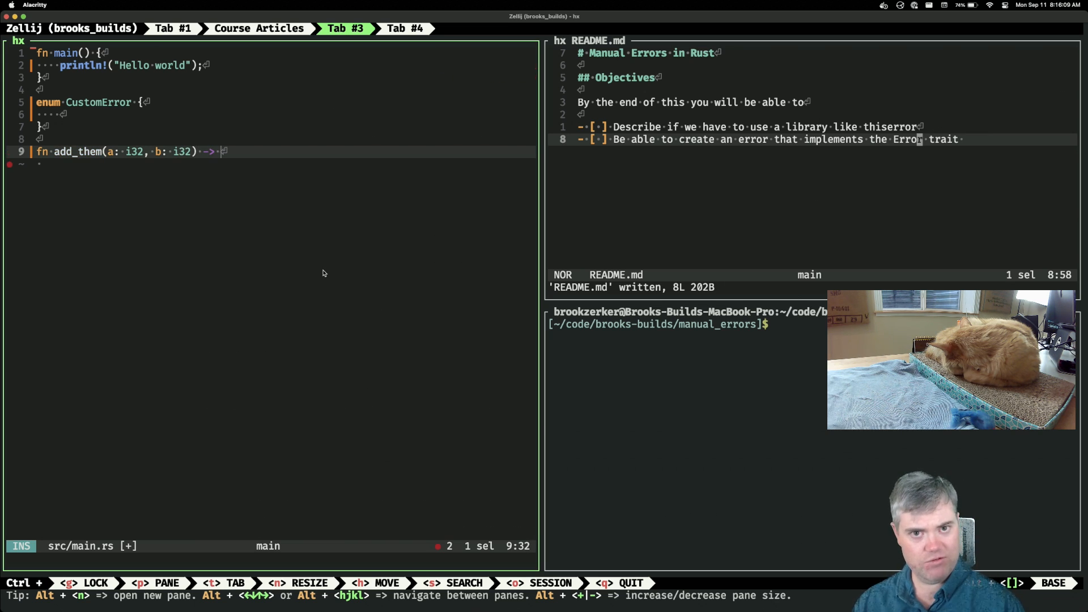
text(Result)
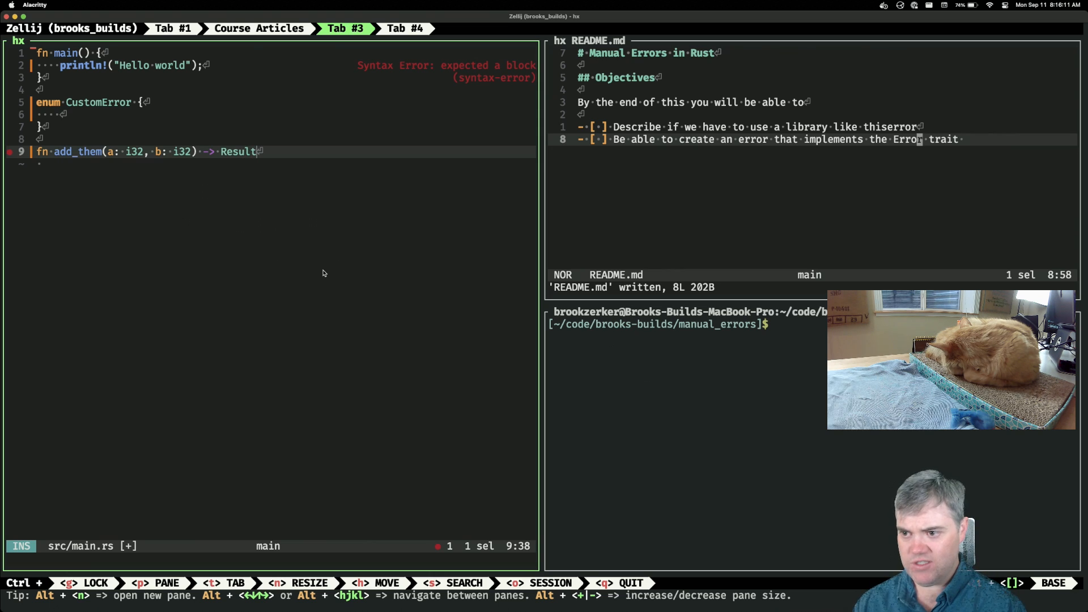
text(<)
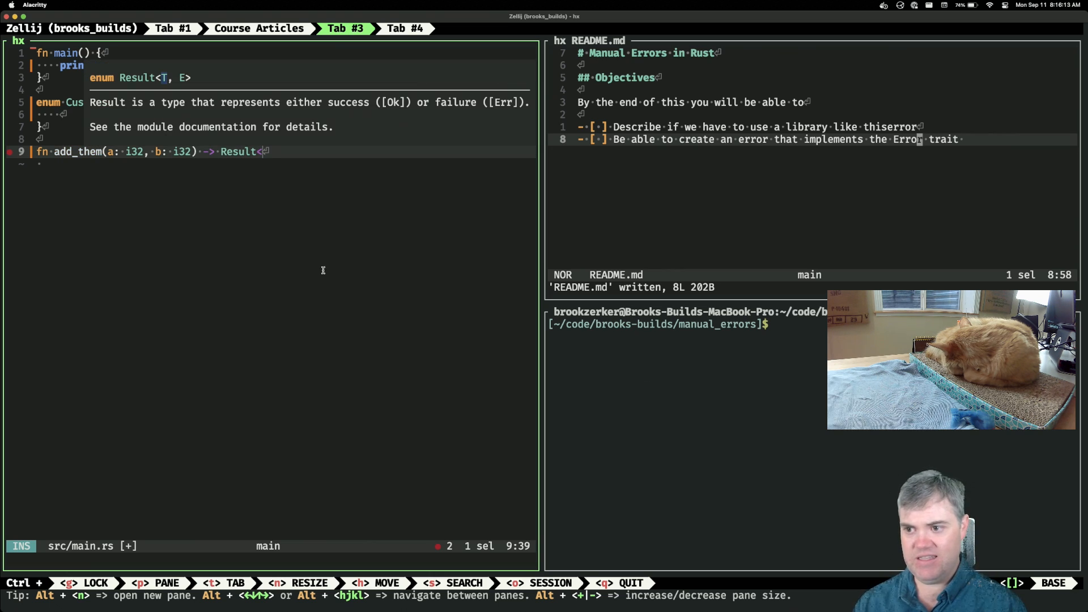
text(CustomError>)
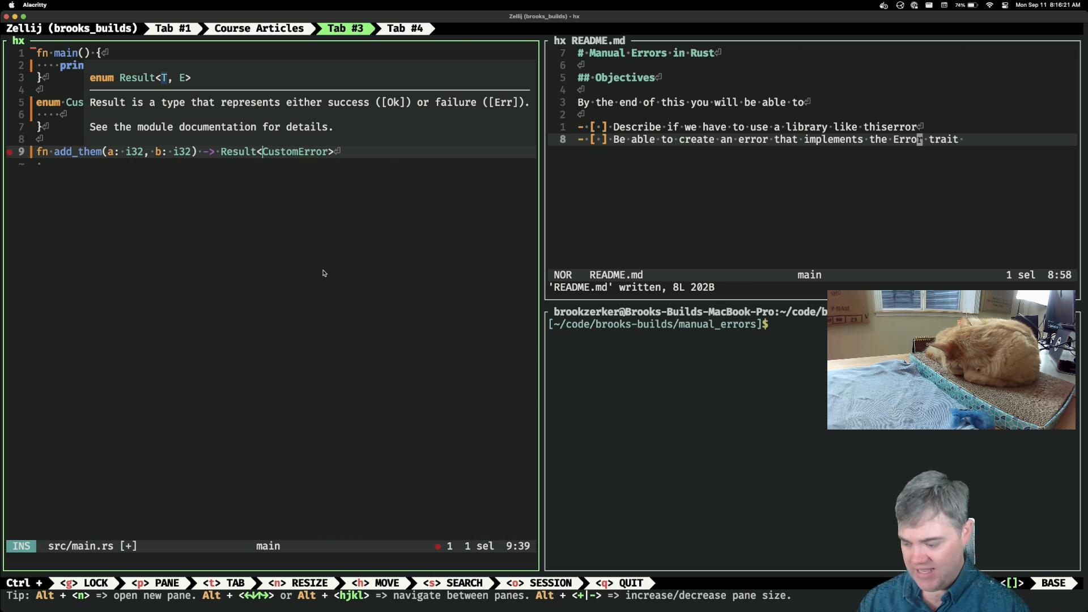
text(i32,)
text(Ok(a + b))
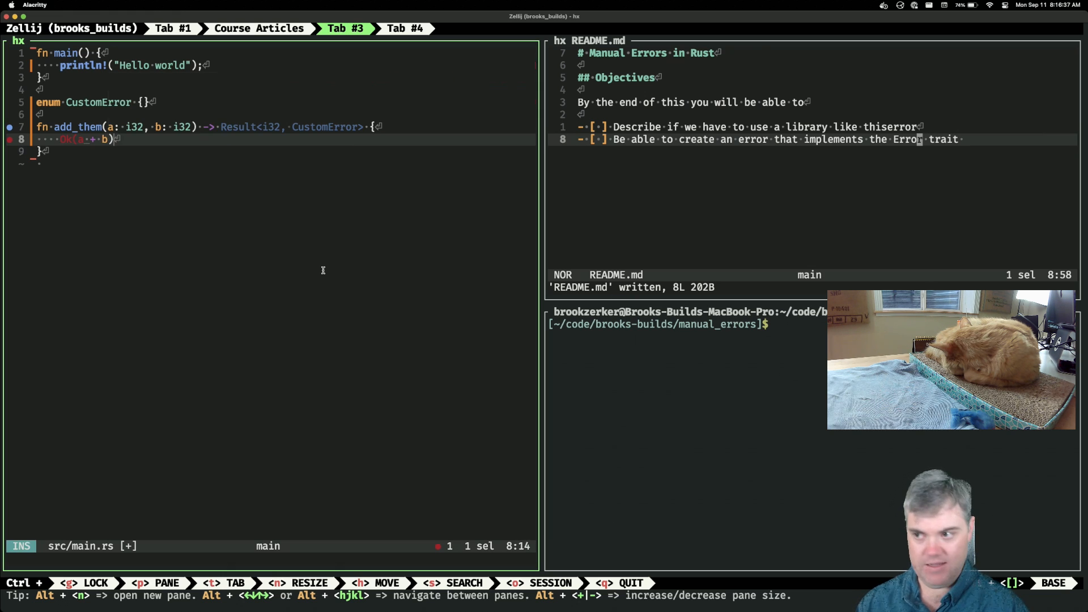
Add a `CannotBeZero` variant on its own line inside the CustomError enum
key(Escape)
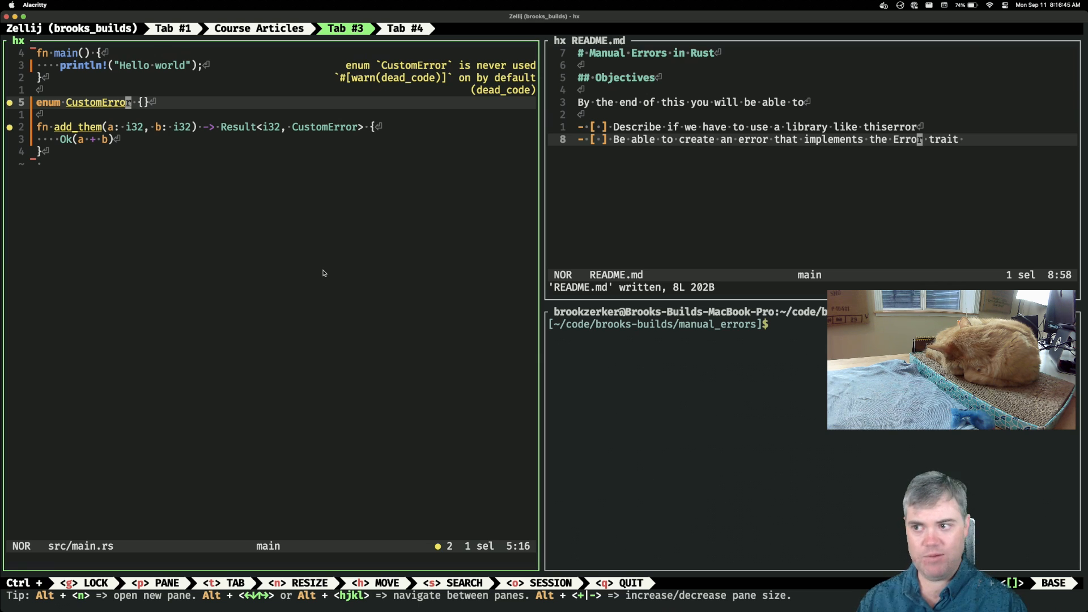
key(i)
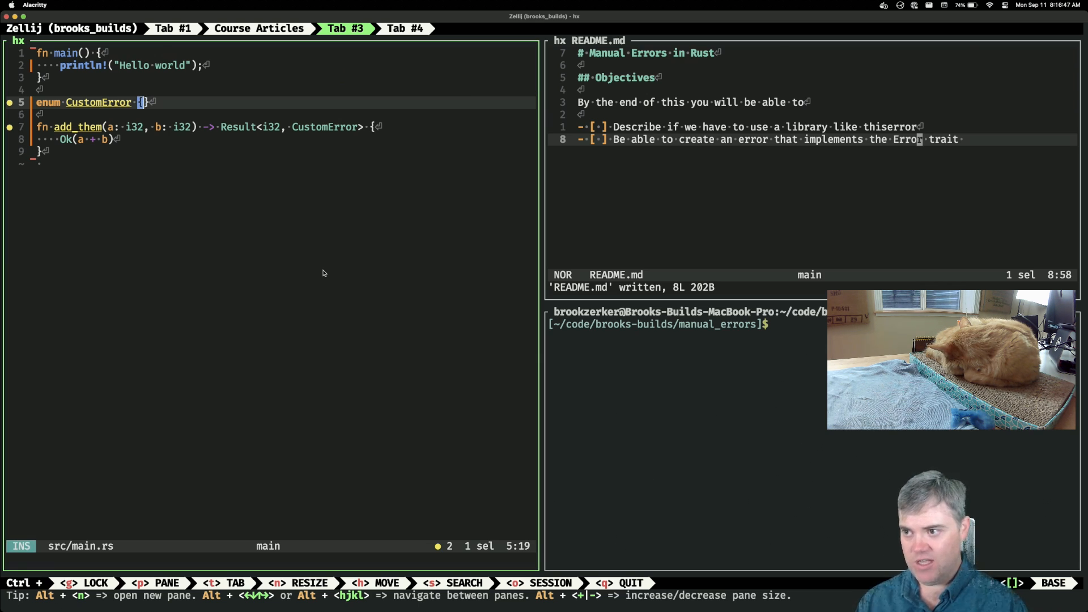
key(Return)
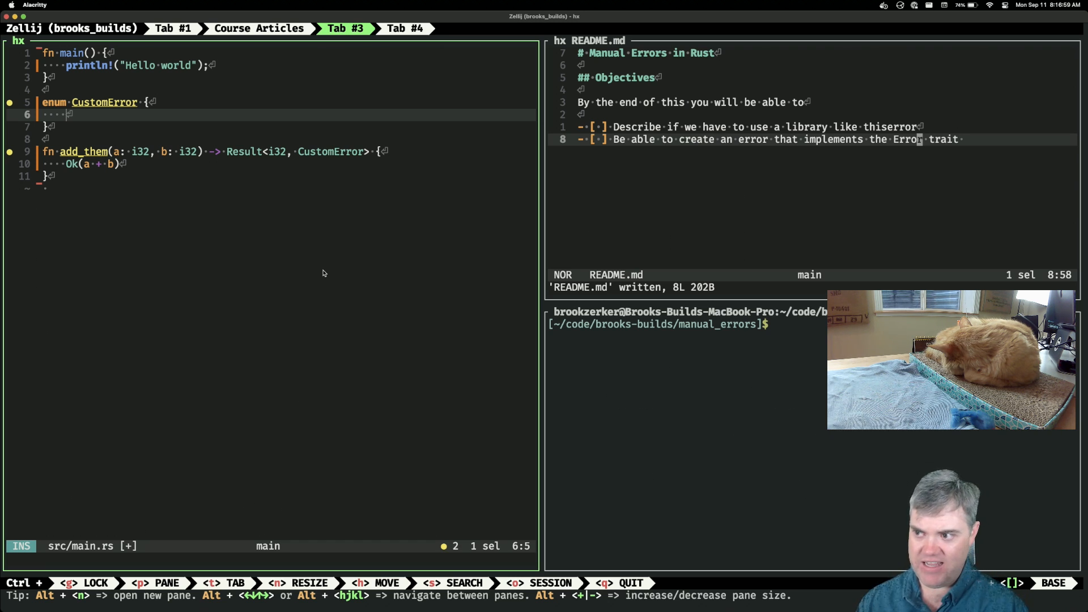
text(CannotBe)
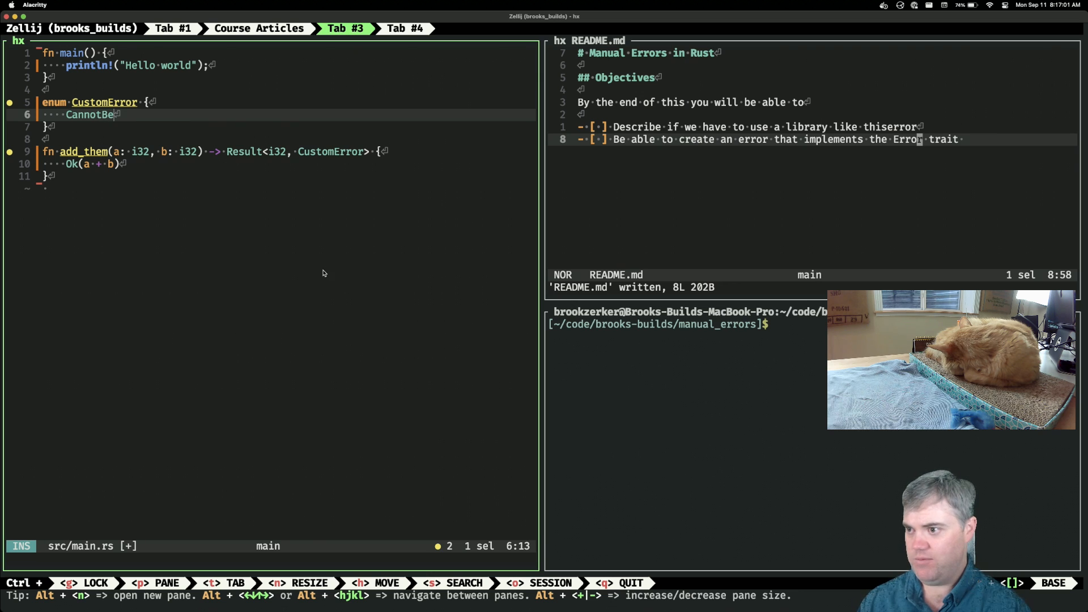
text(Zero)
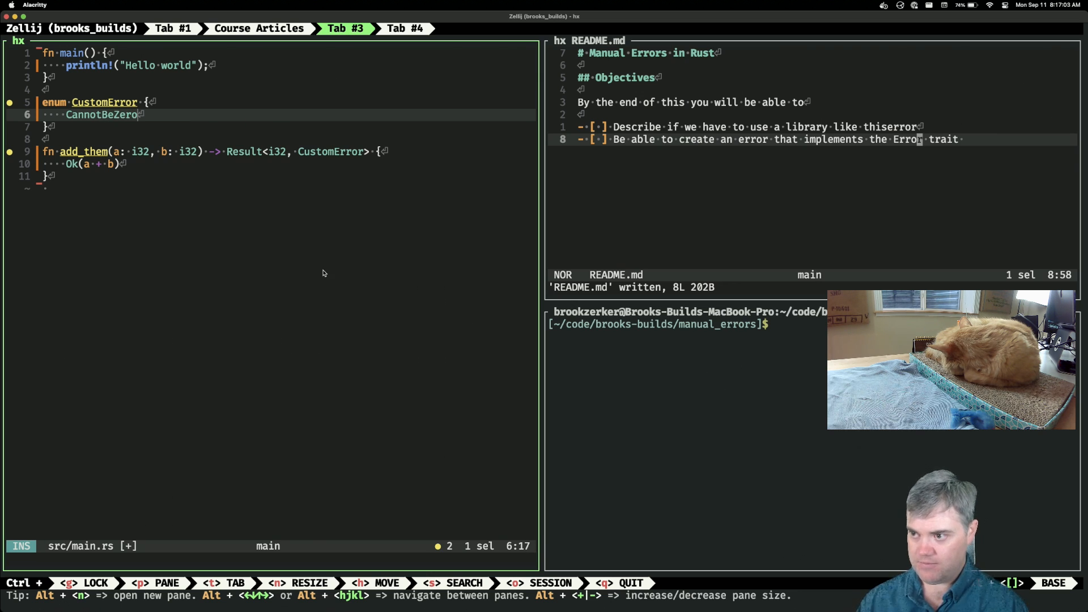
key(Escape)
text(if a ==)
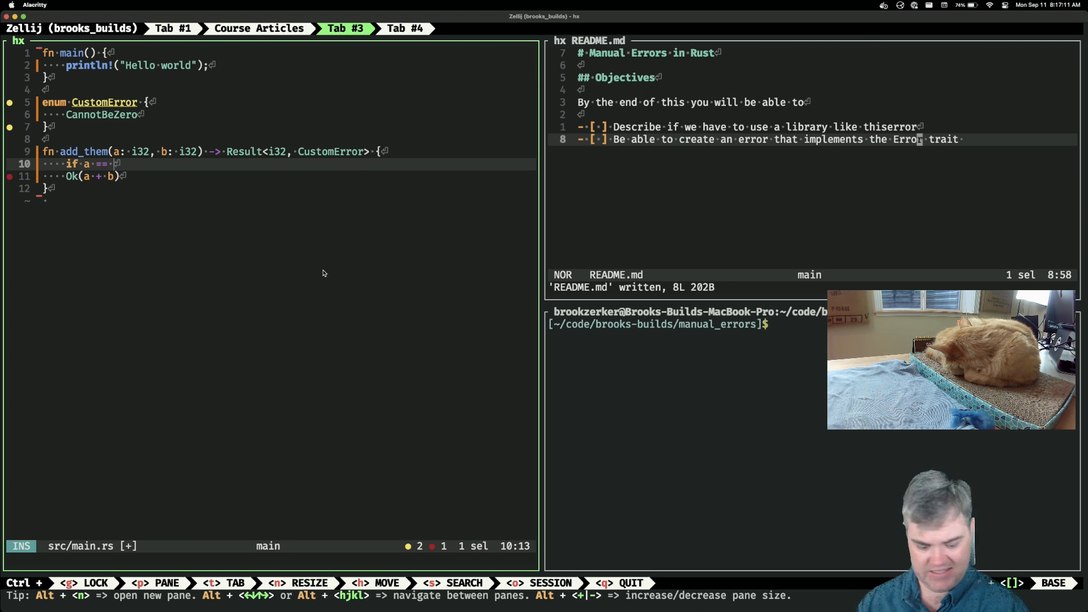
Complete `if a == 0 || b == 0 {` returning `Err(CustomError::CannotBeZero)`, and save main.rs
text(0)
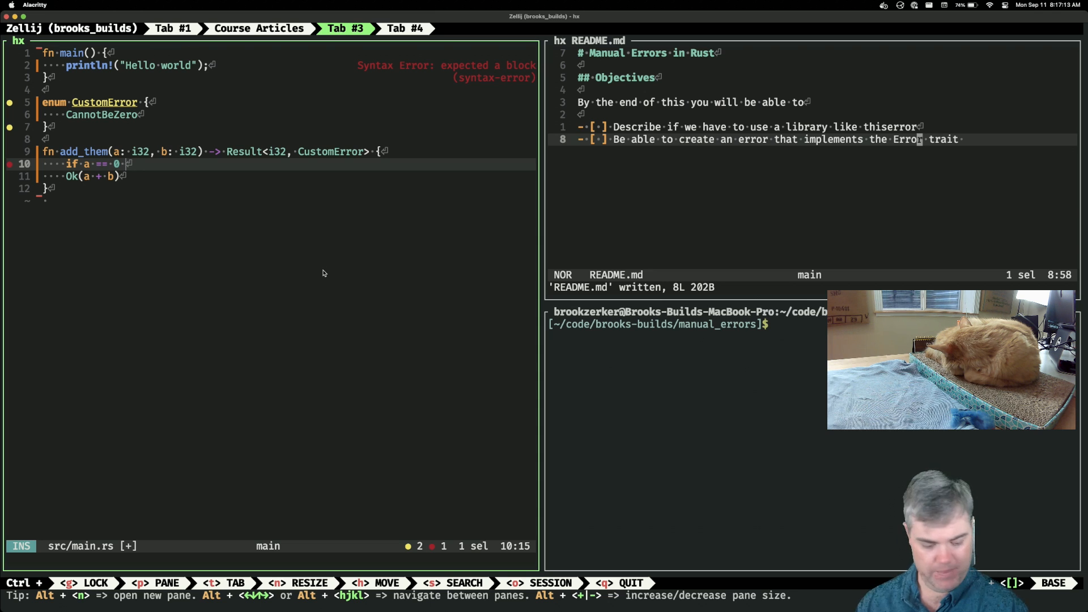
text(|| b == 0)
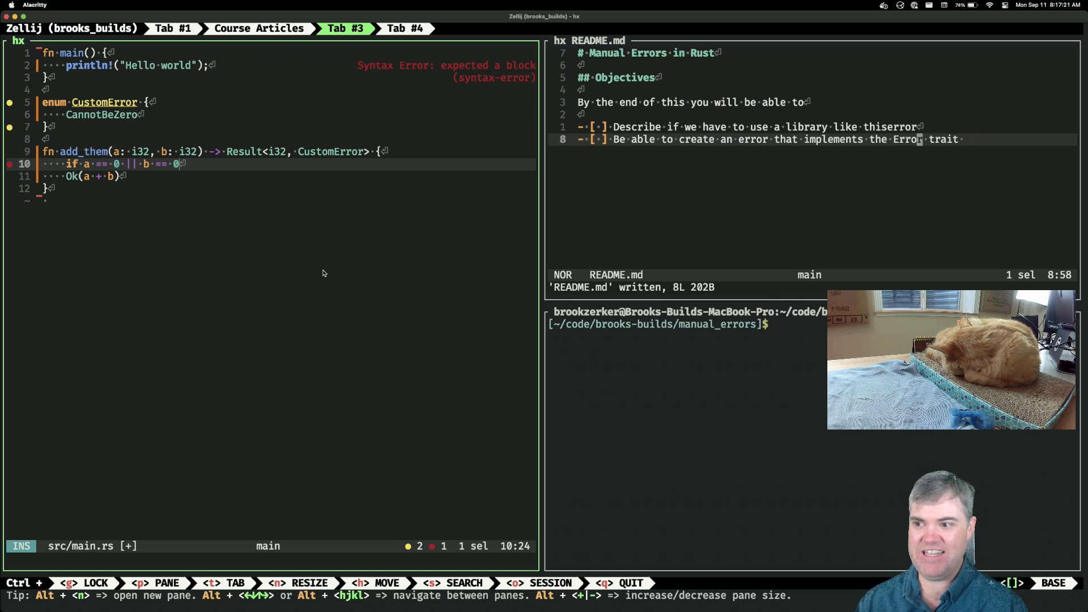
text({)
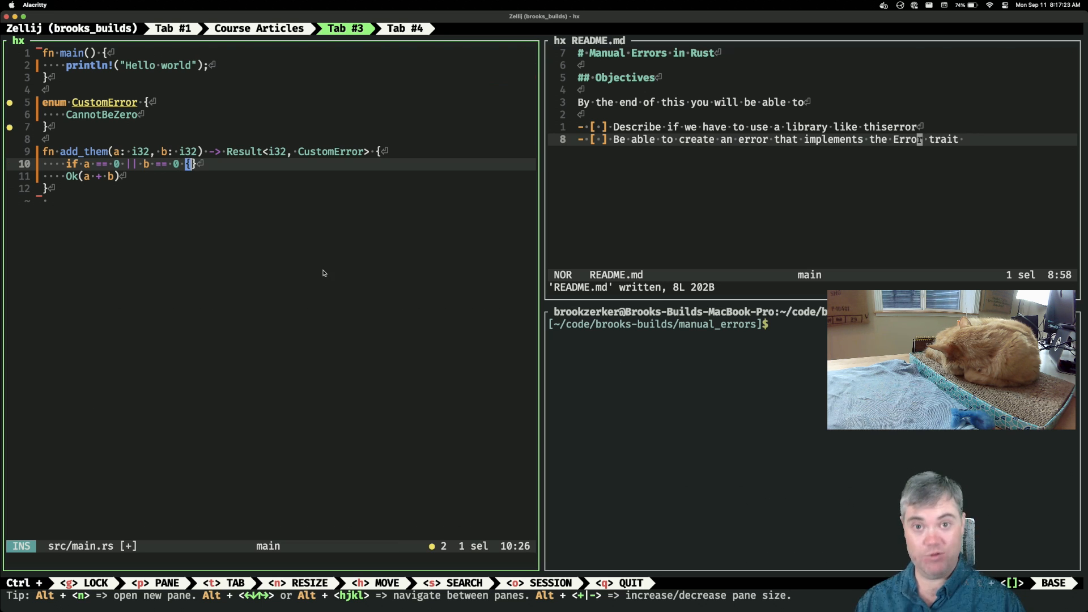
key(Return)
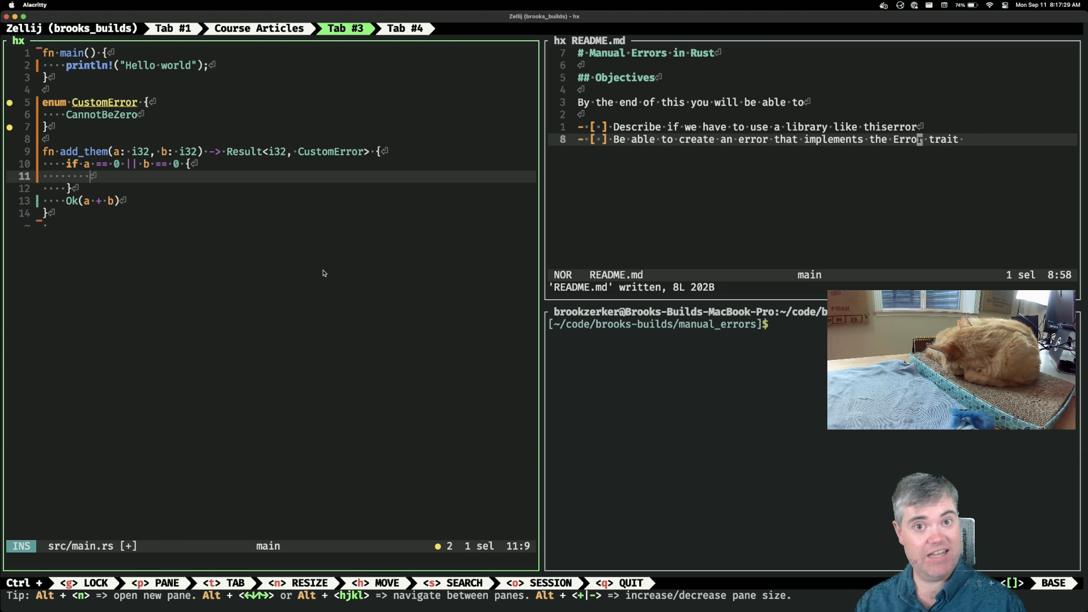
text(ret)
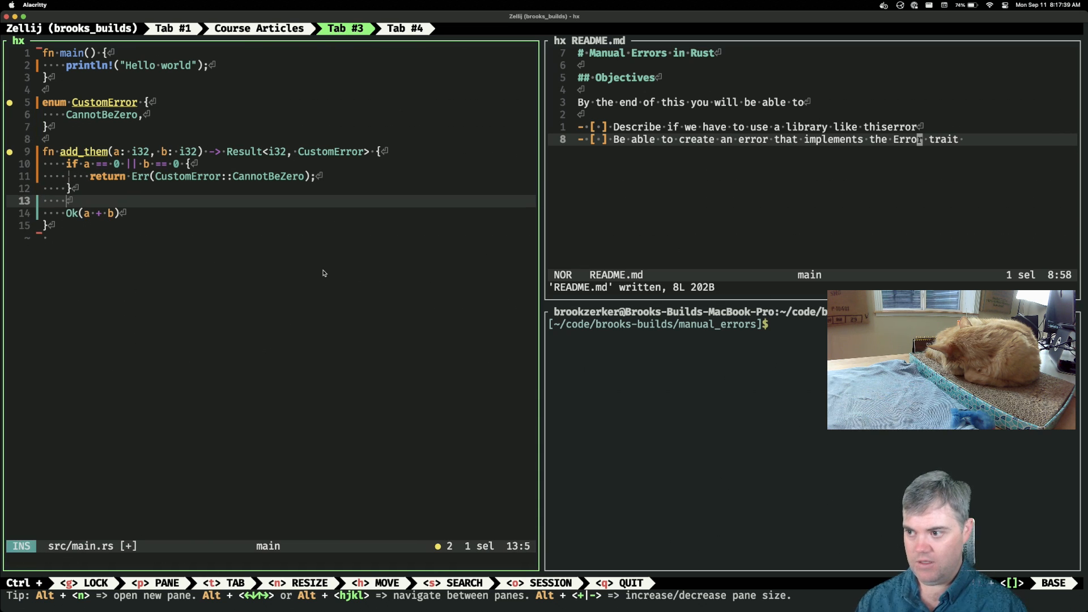
key(Escape)
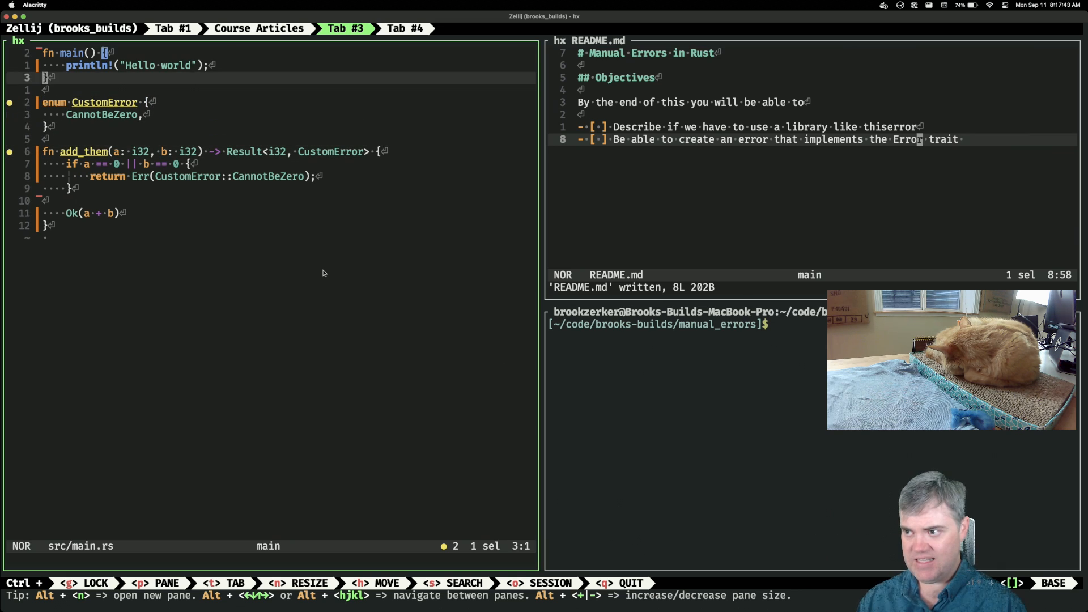
Write `impl Error for CustomError {}` on a new line below the enum
key(j)
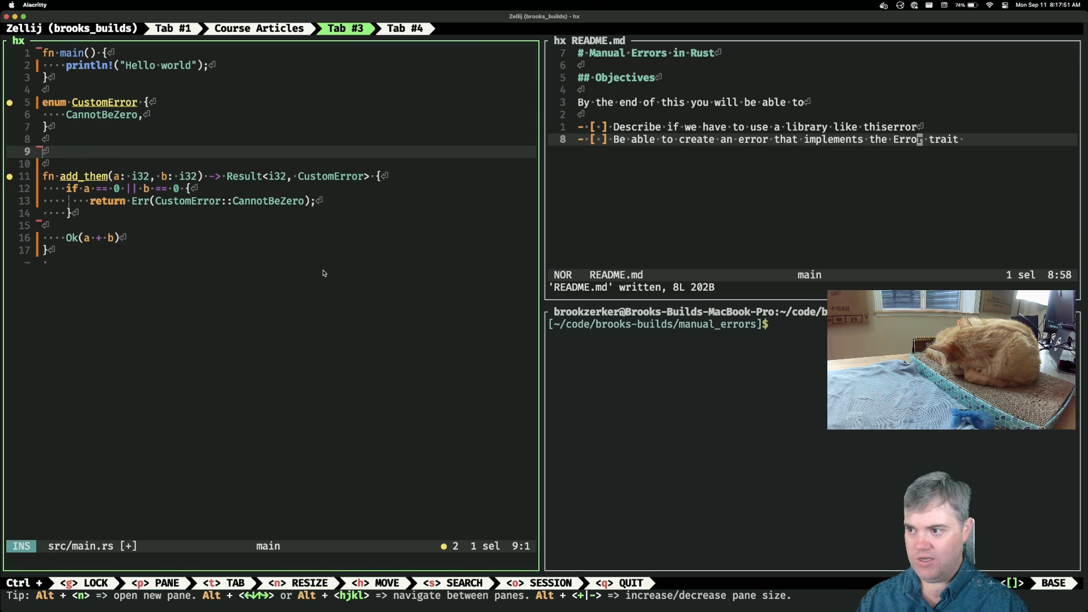
text(impl)
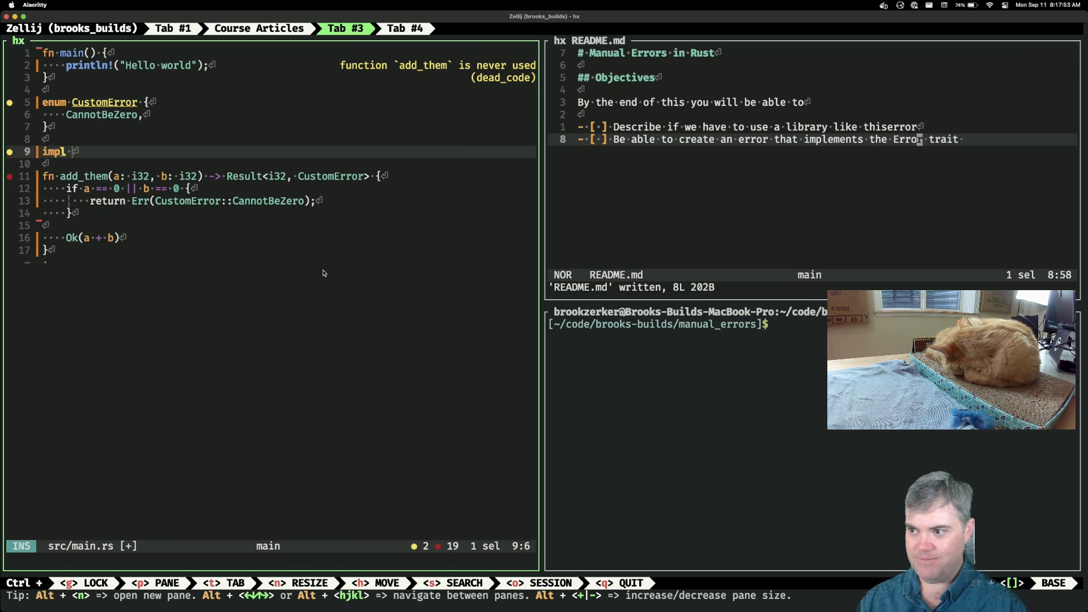
text(Error for)
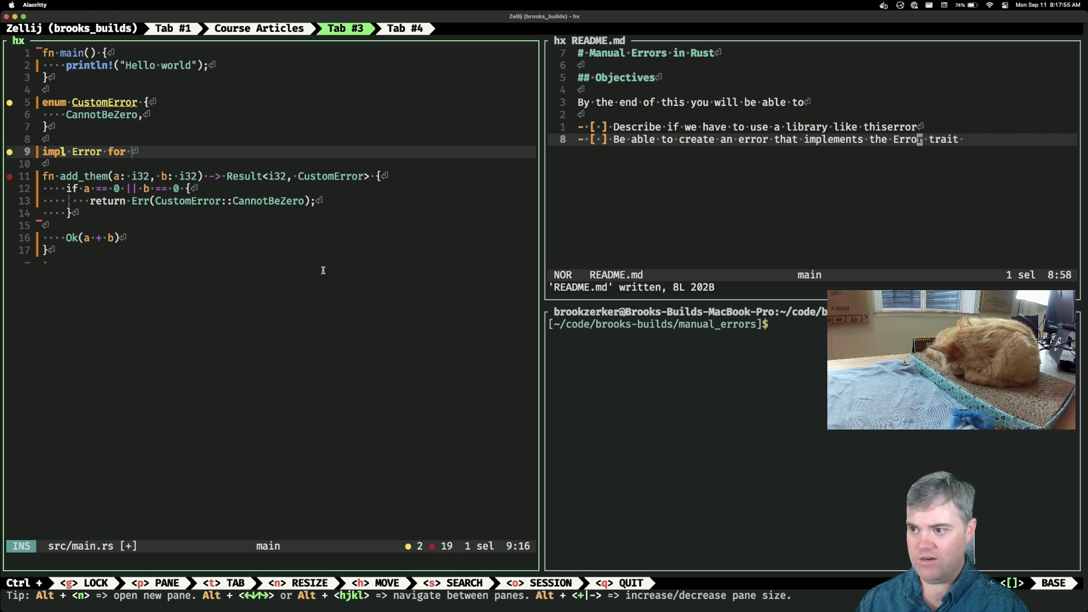
text(CustomError)
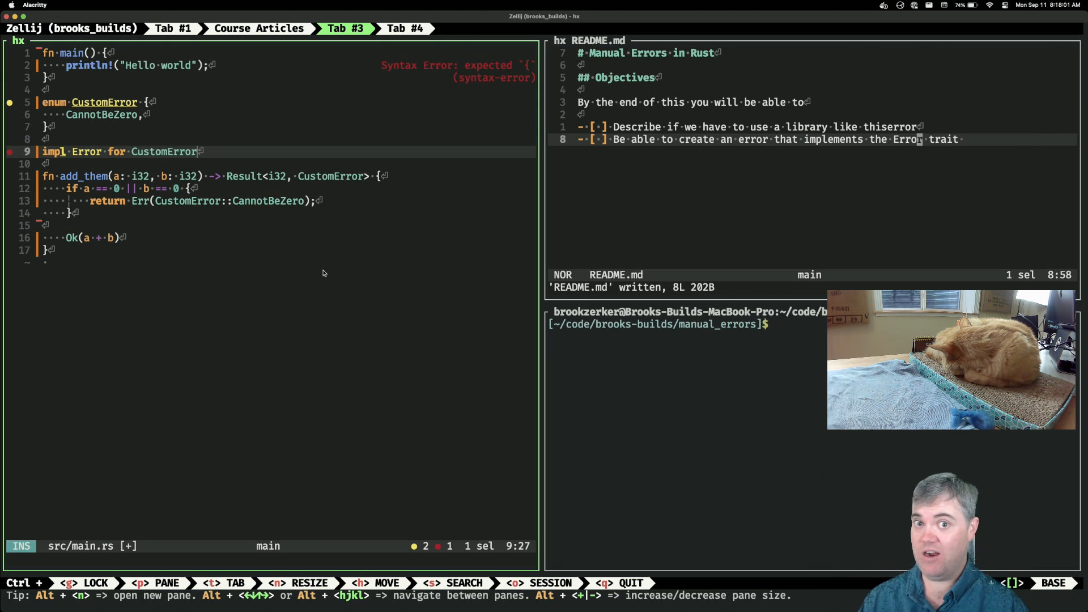
text({})
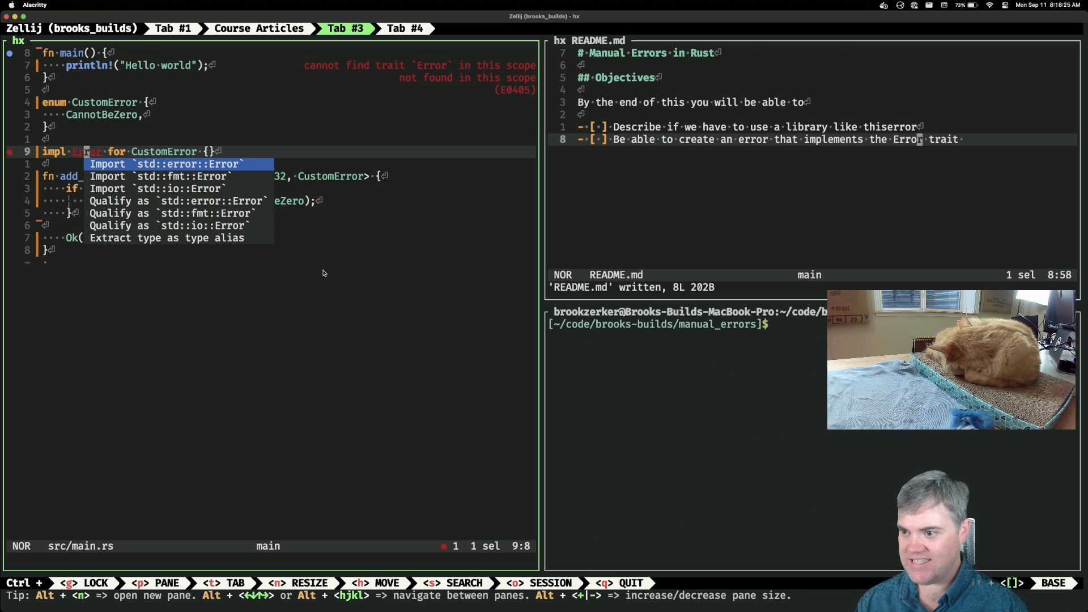
Import std::error::Error and write `impl Display for CustomError {}` with fmt::Display imported
key(Return)
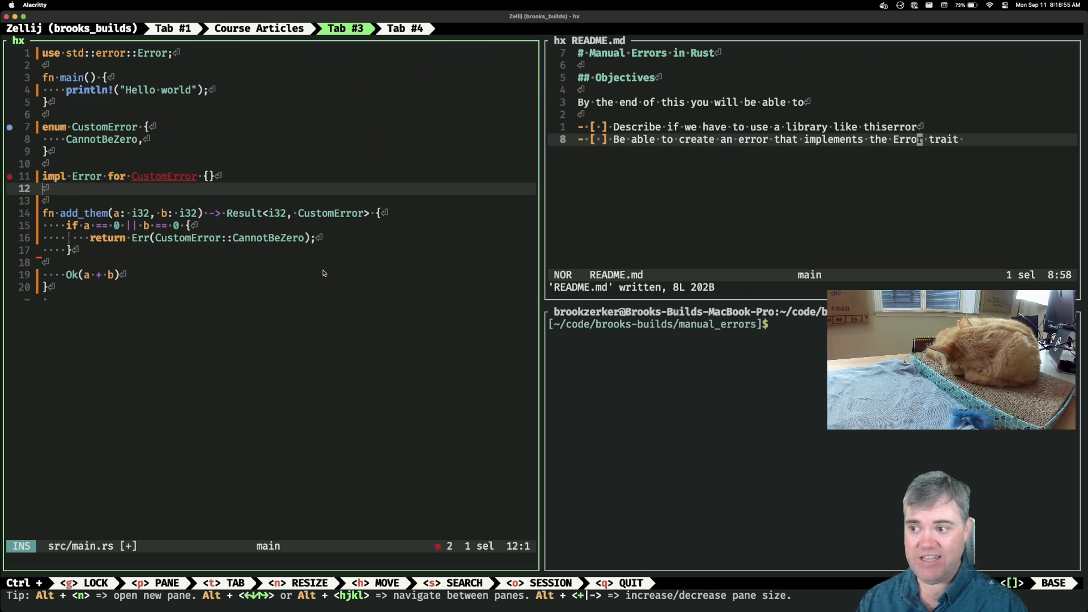
text(impl)
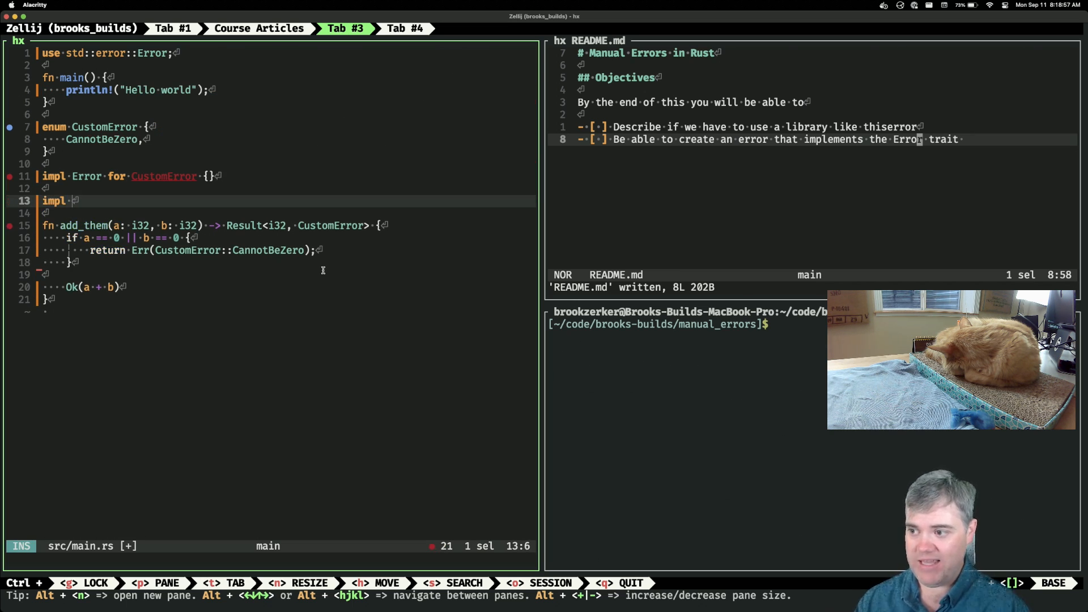
text(Display for Cust)
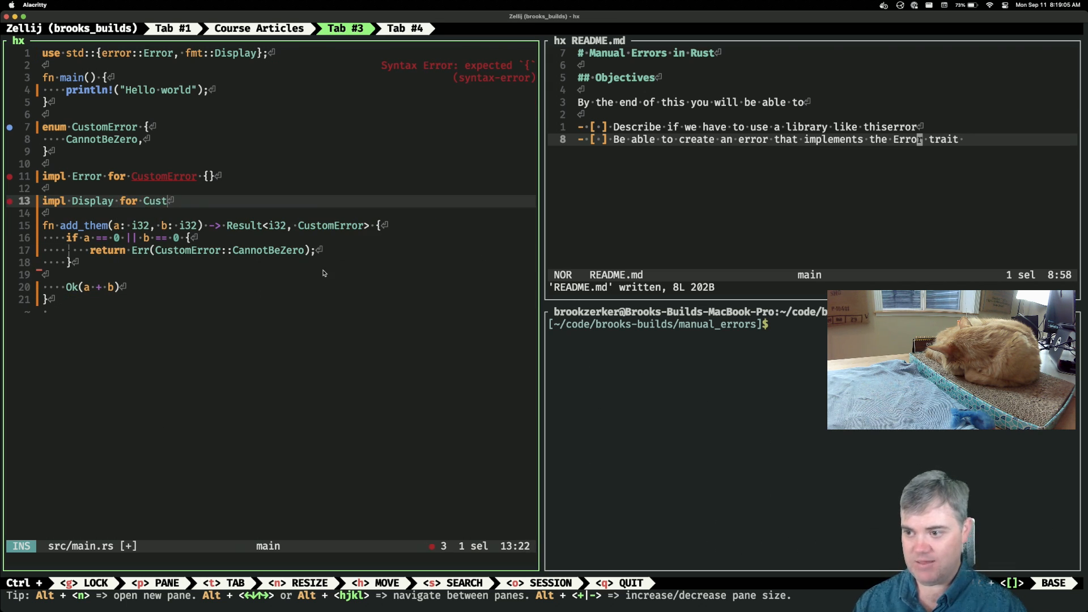
text(omError {})
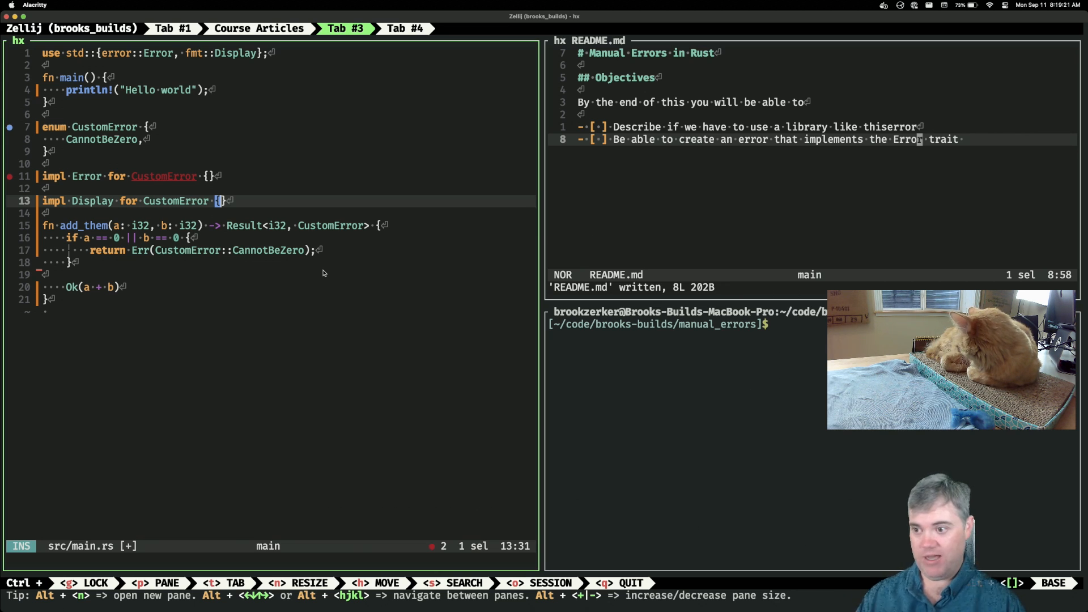
Generate the Display `fmt` method and replace its todo!() with `write!(f, "Error: ")`
key(Return)
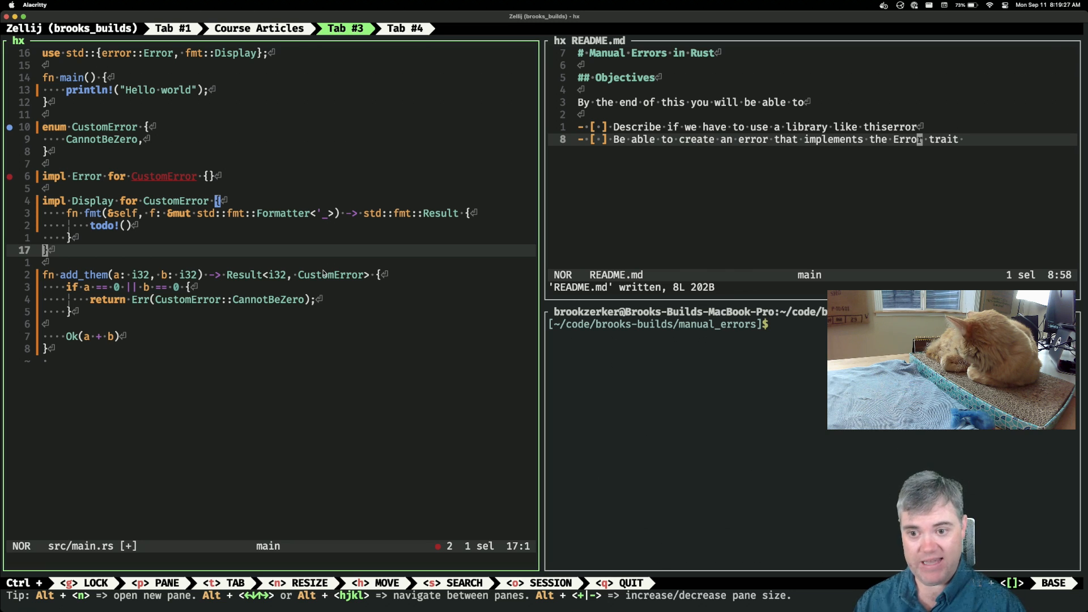
key(up)
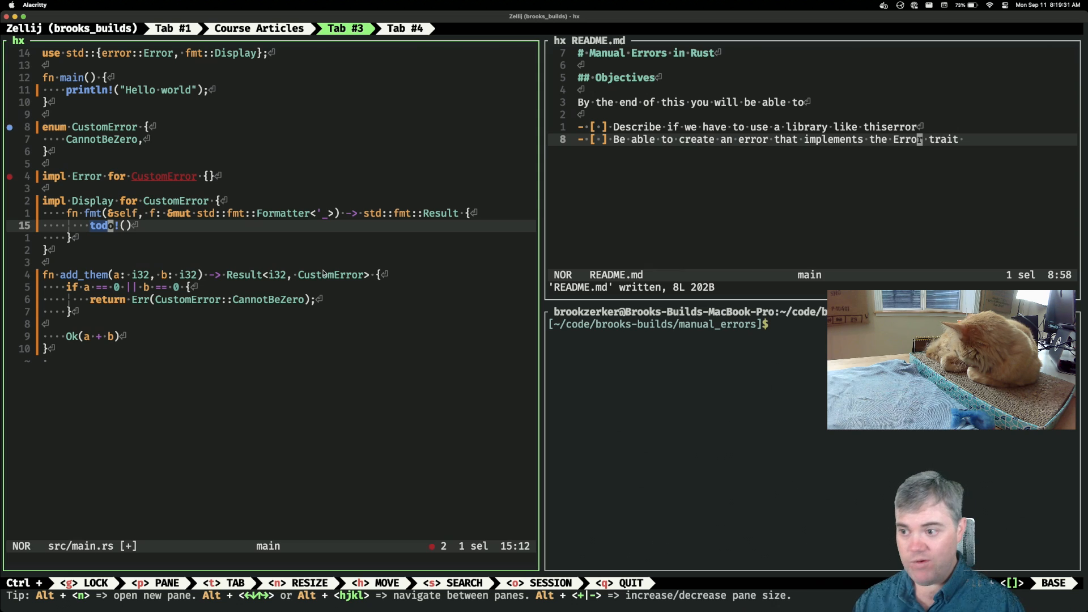
key(up)
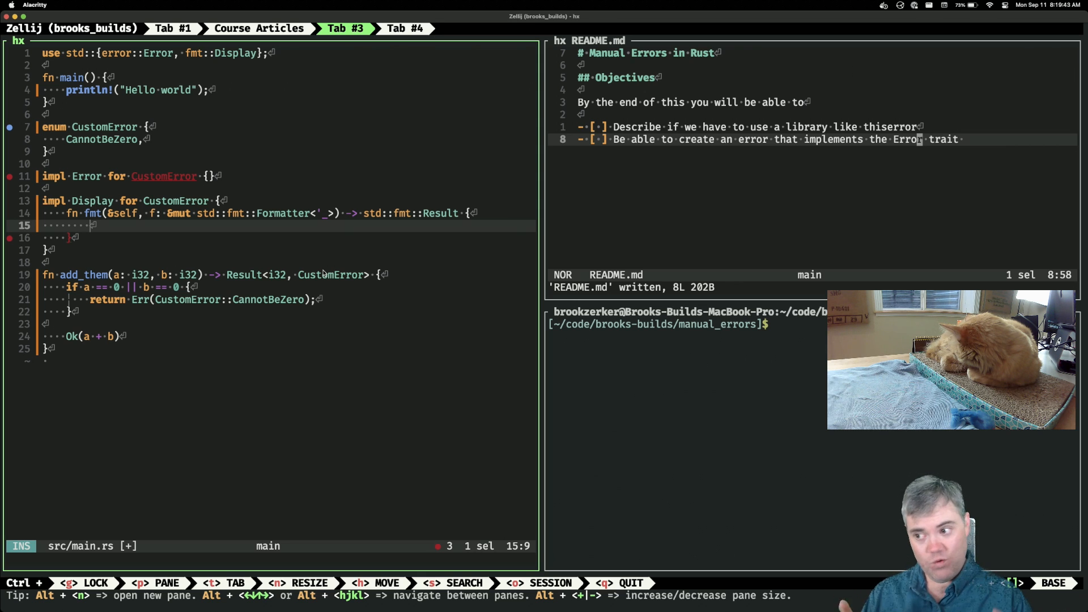
text(write)
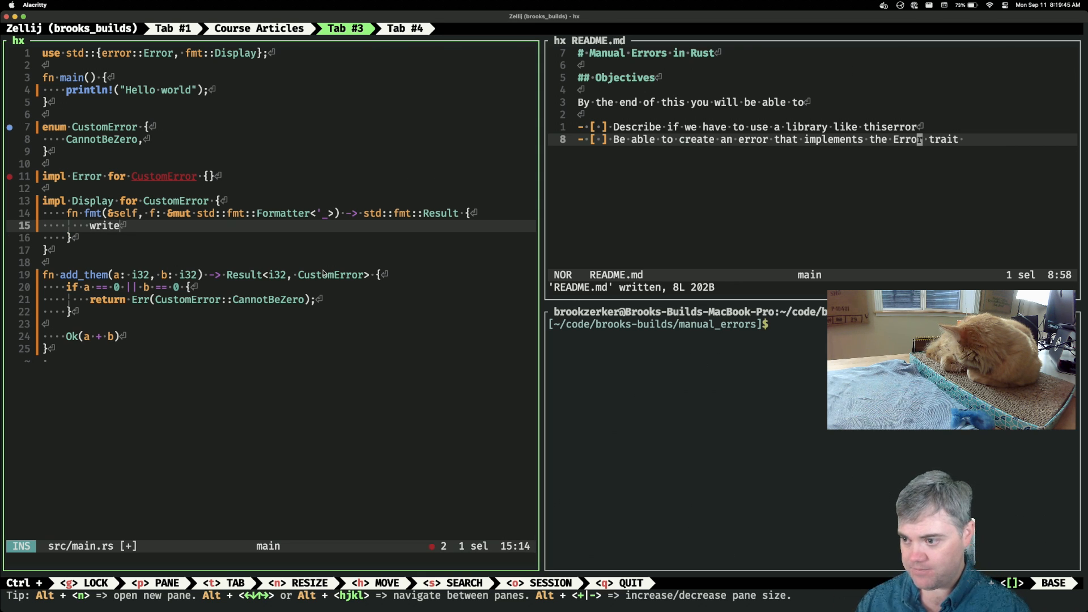
text(!()
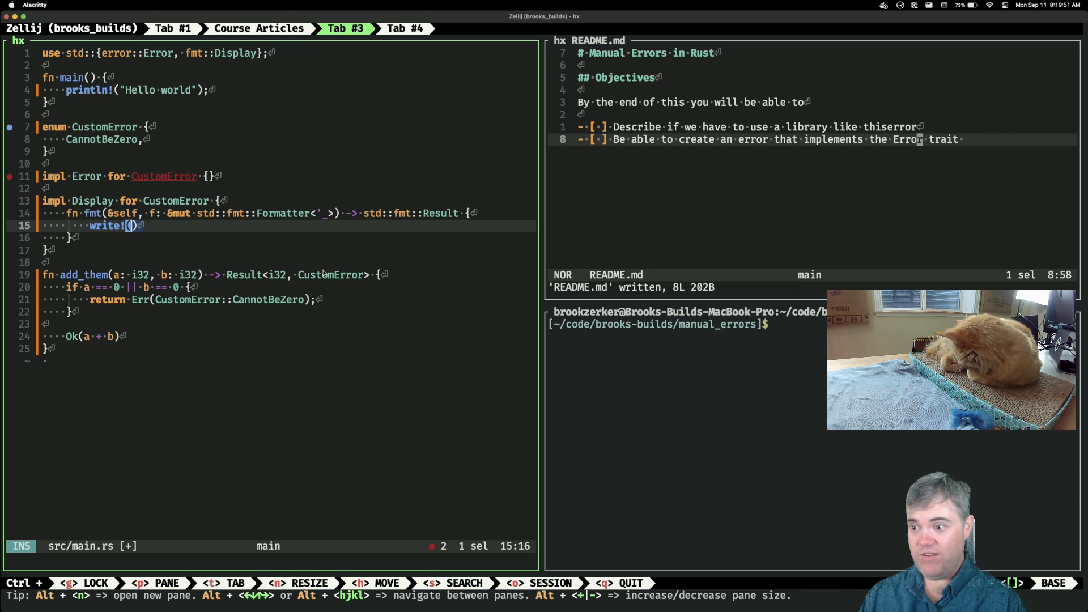
text(f)
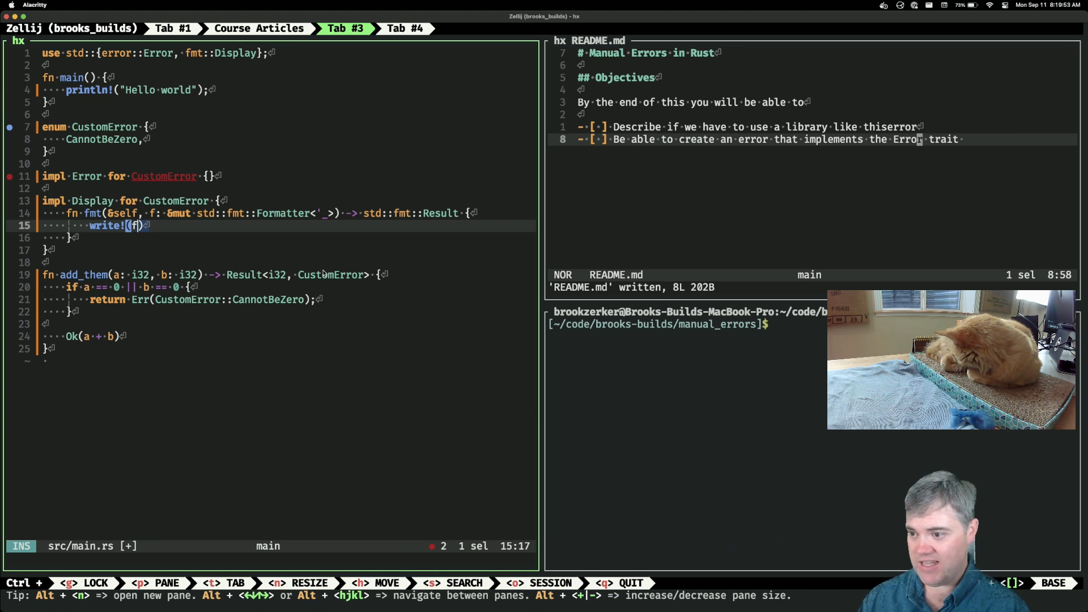
text(, "")
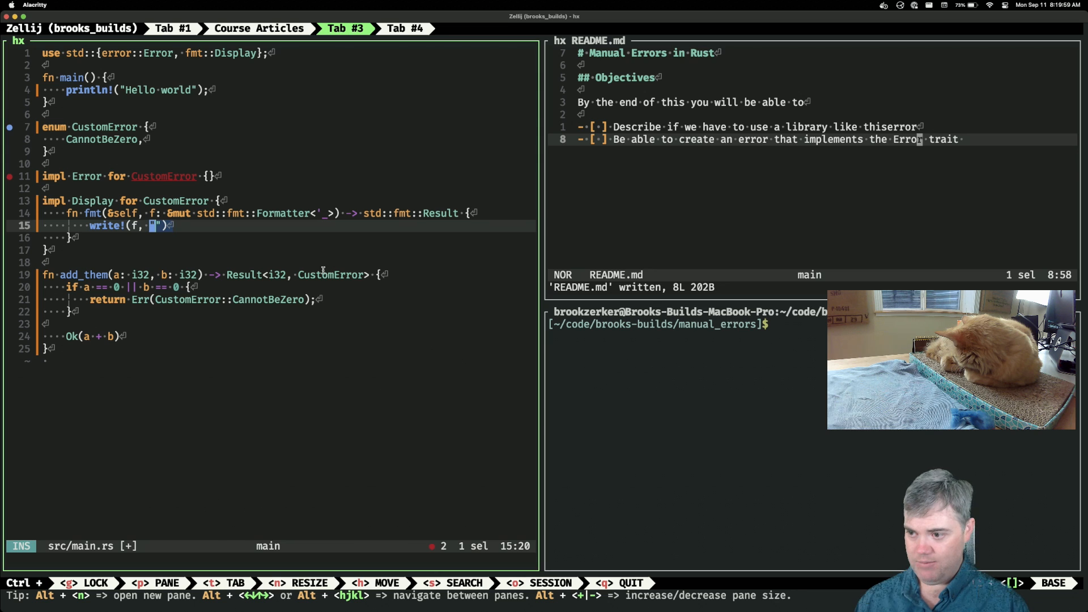
text(Error)
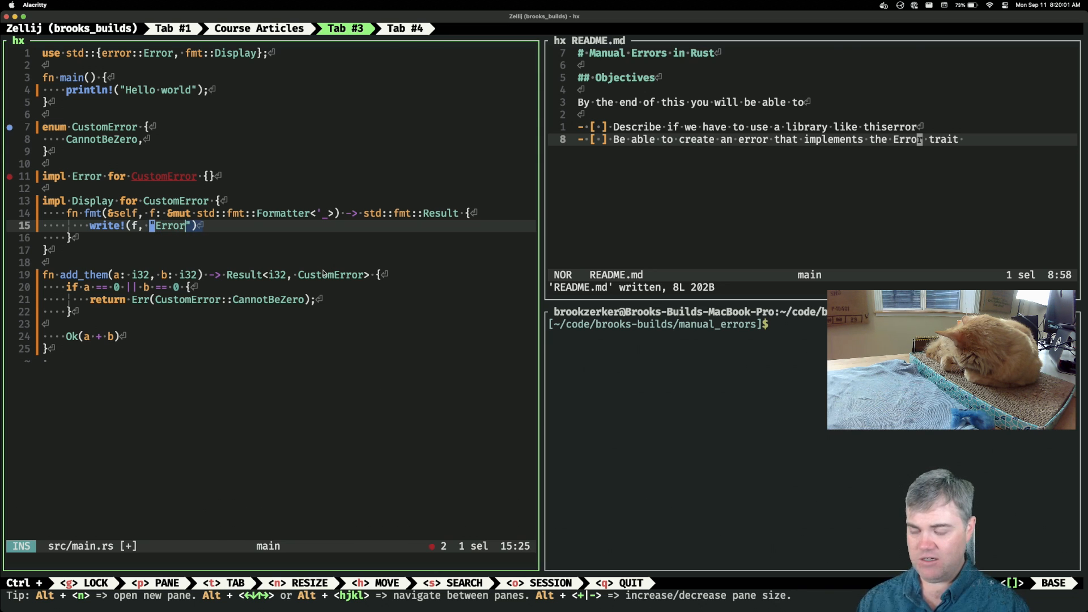
text(:)
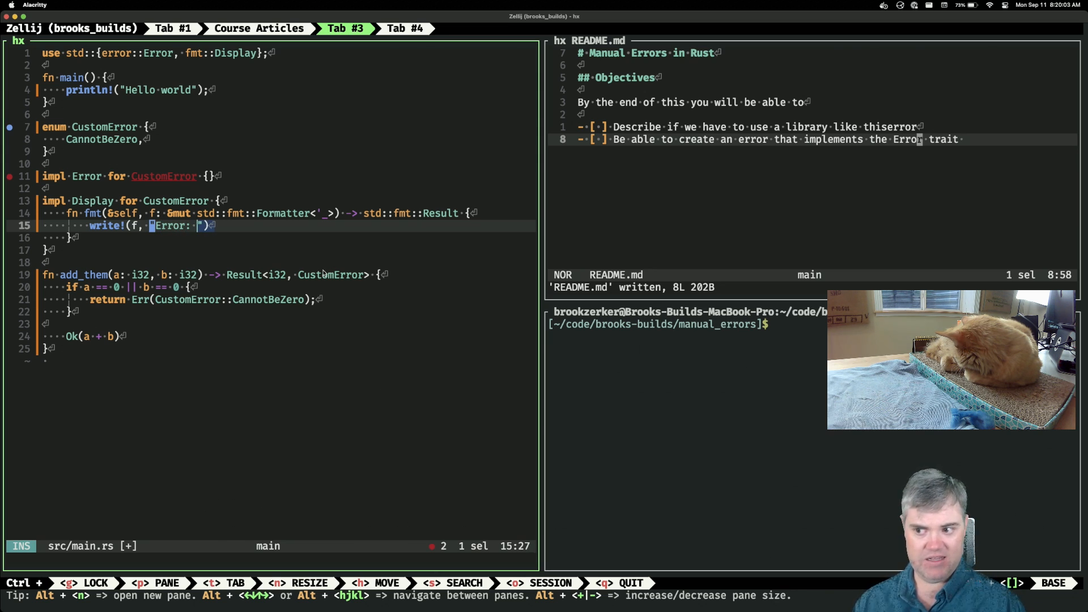
key(Escape)
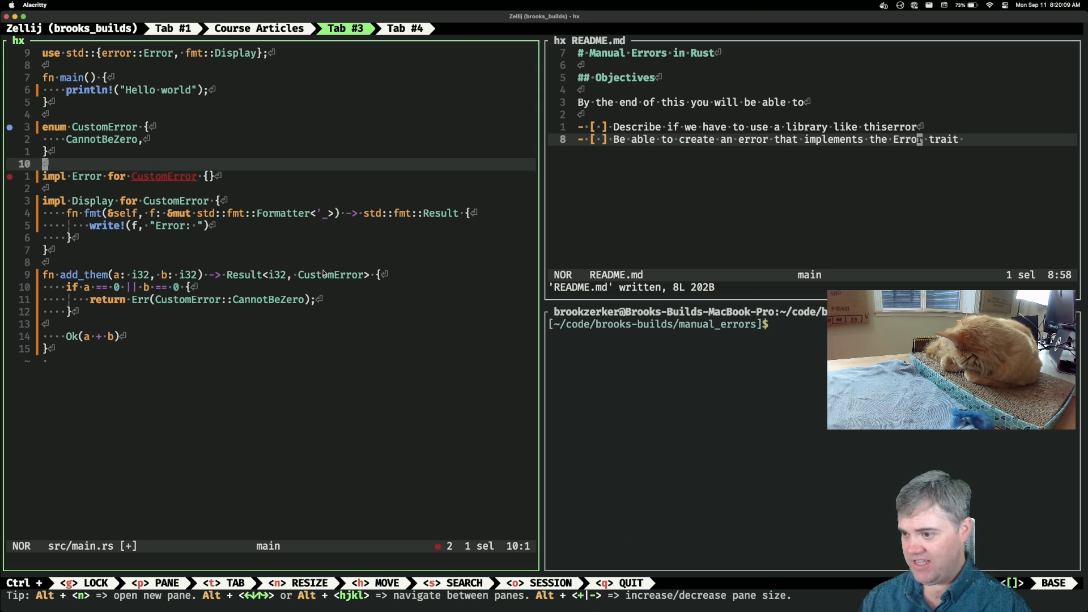
Add `let message: &str = match self` mapping `Self::CannotBeZero` to "number provided cannot be zero"
text(let)
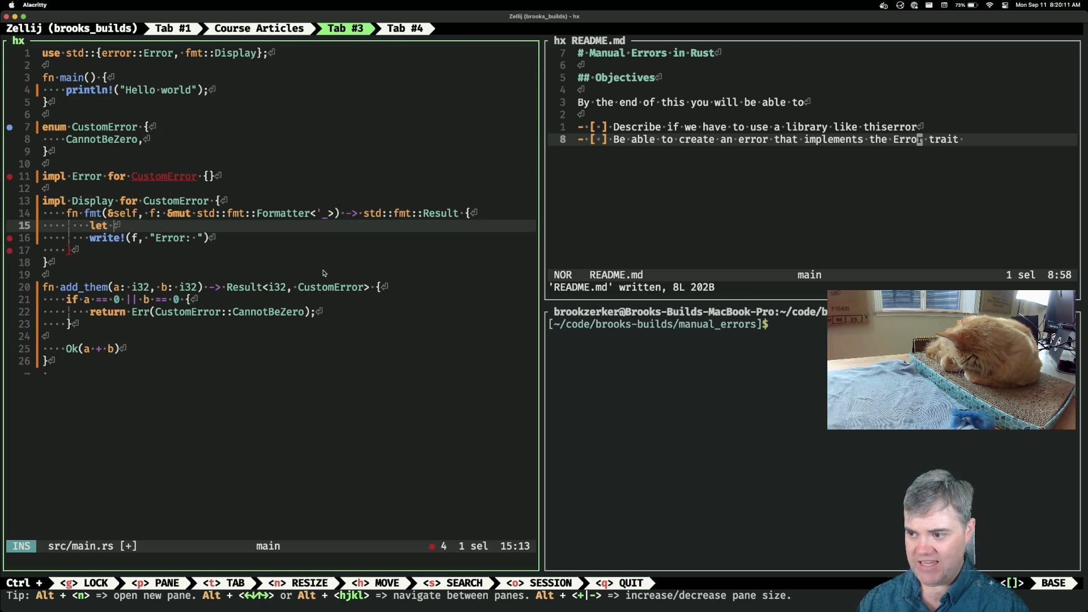
text(message =)
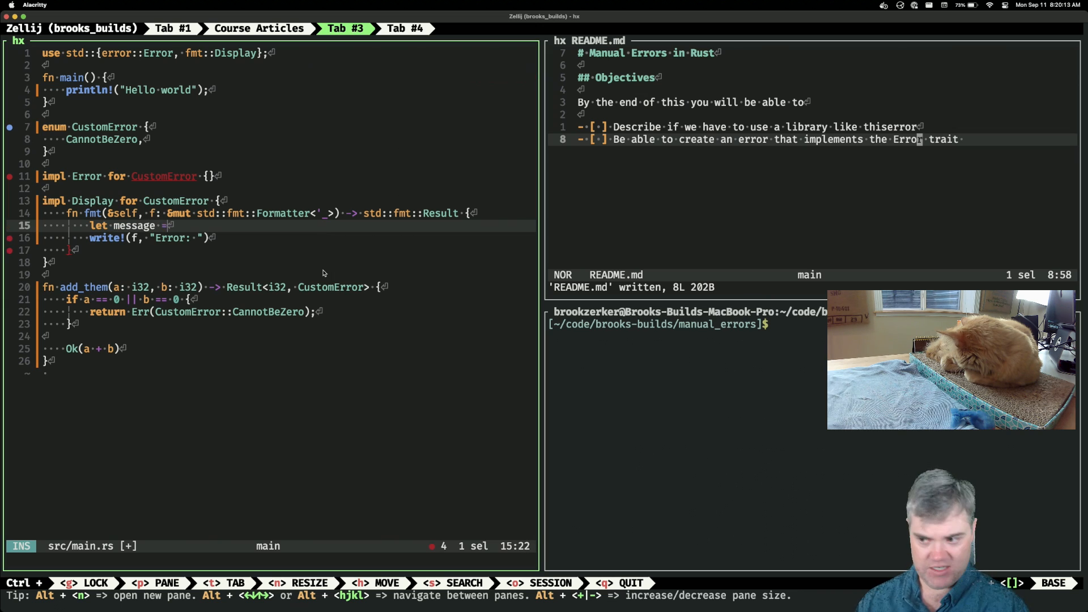
text(!= match self {)
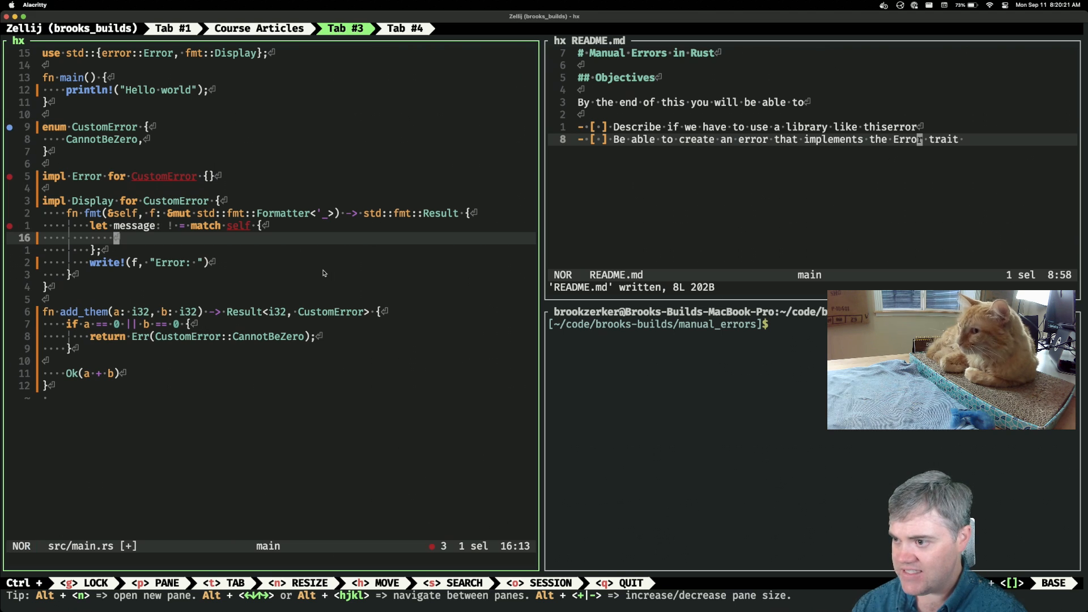
key(i)
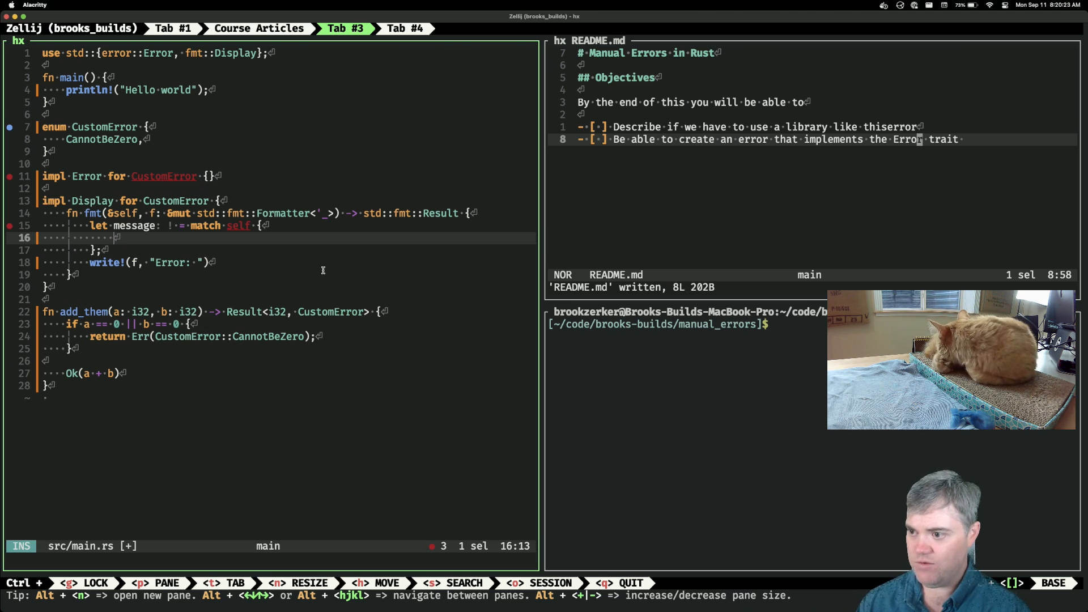
text(Self: &CustomError)
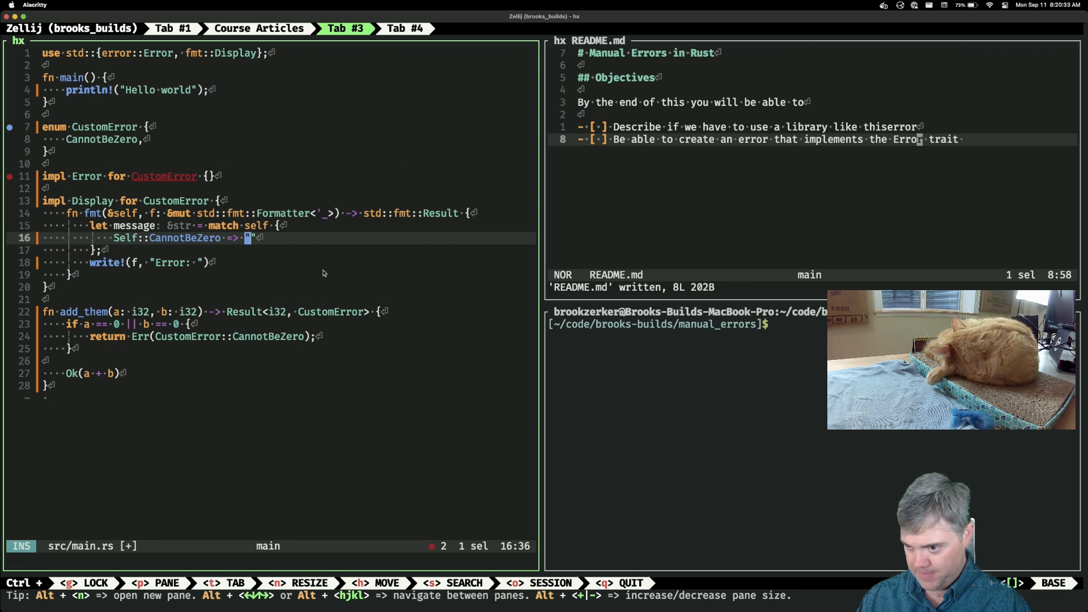
text(number)
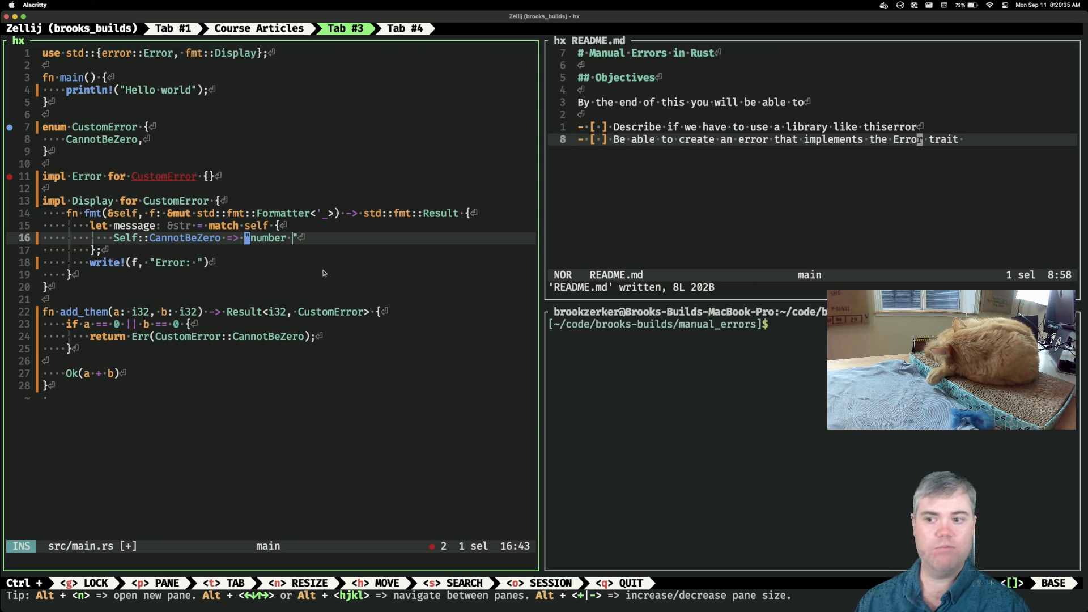
text(provided cannot be)
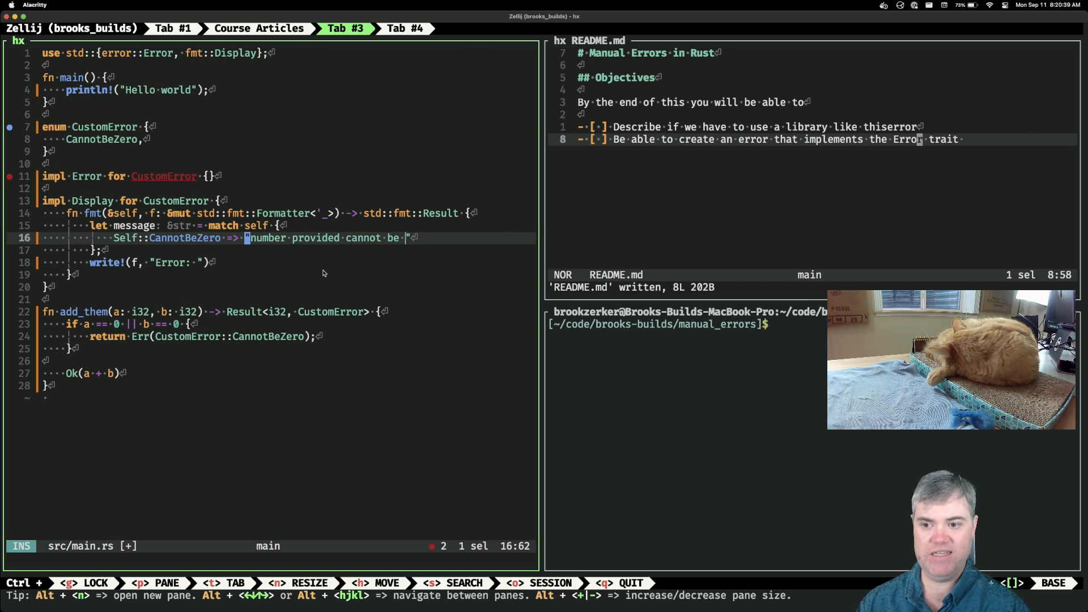
text(zero)
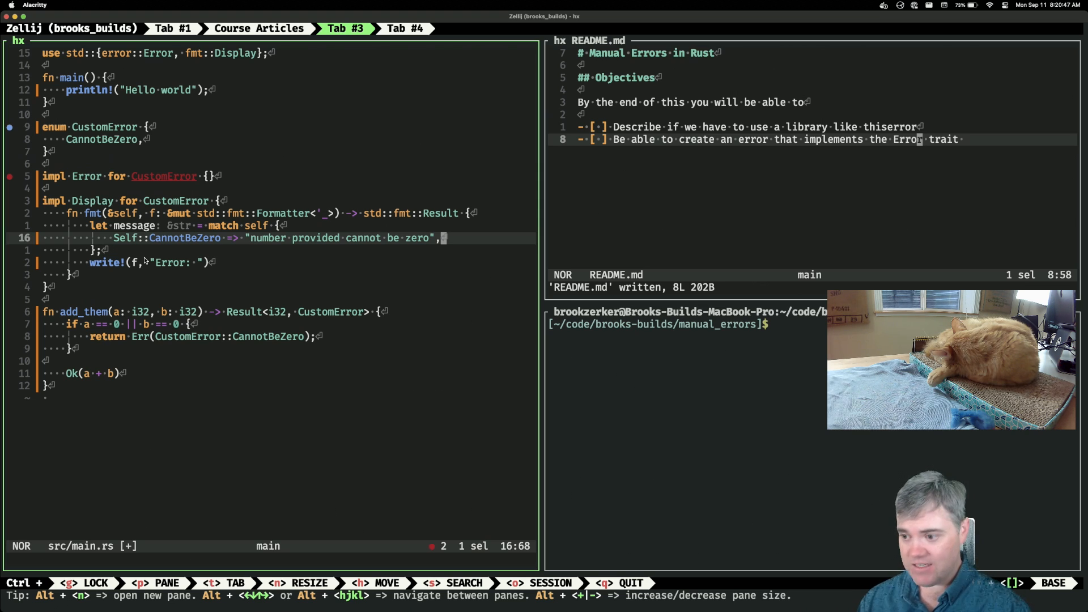
mouse_move(350, 248)
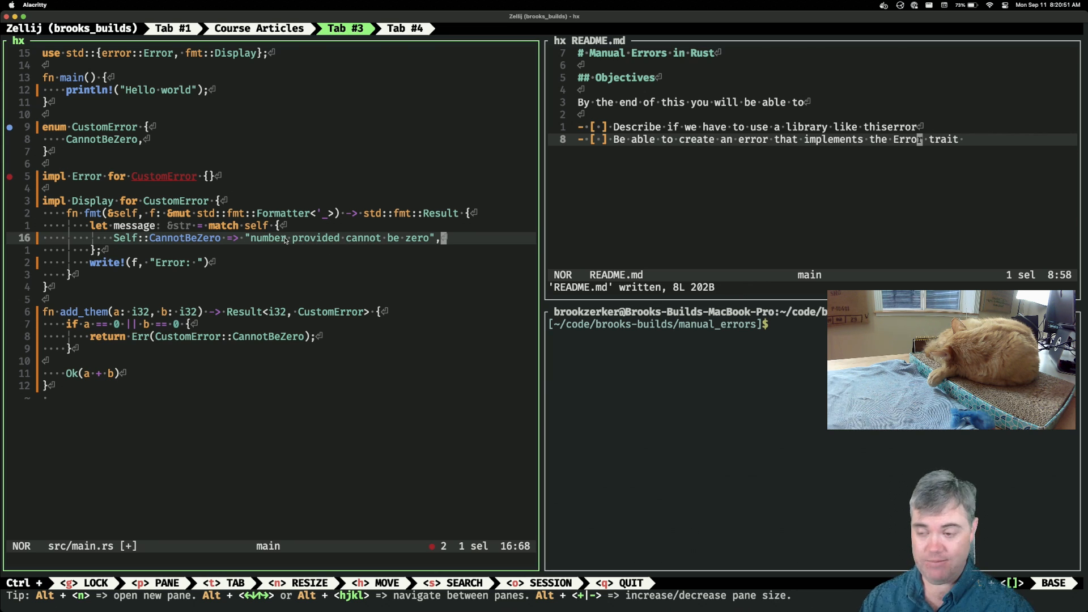
mouse_move(444, 140)
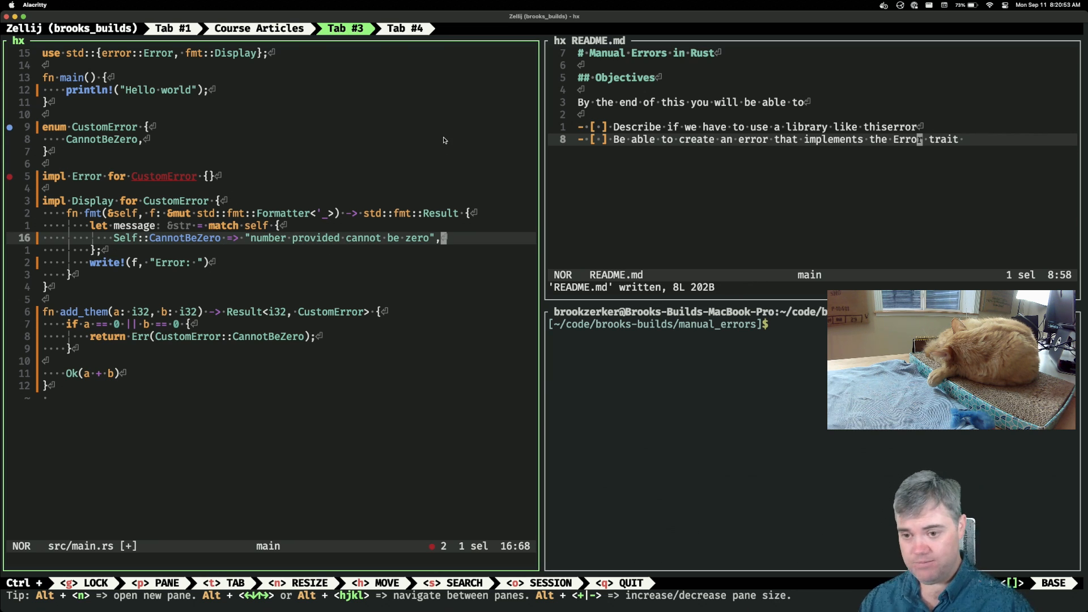
key(i)
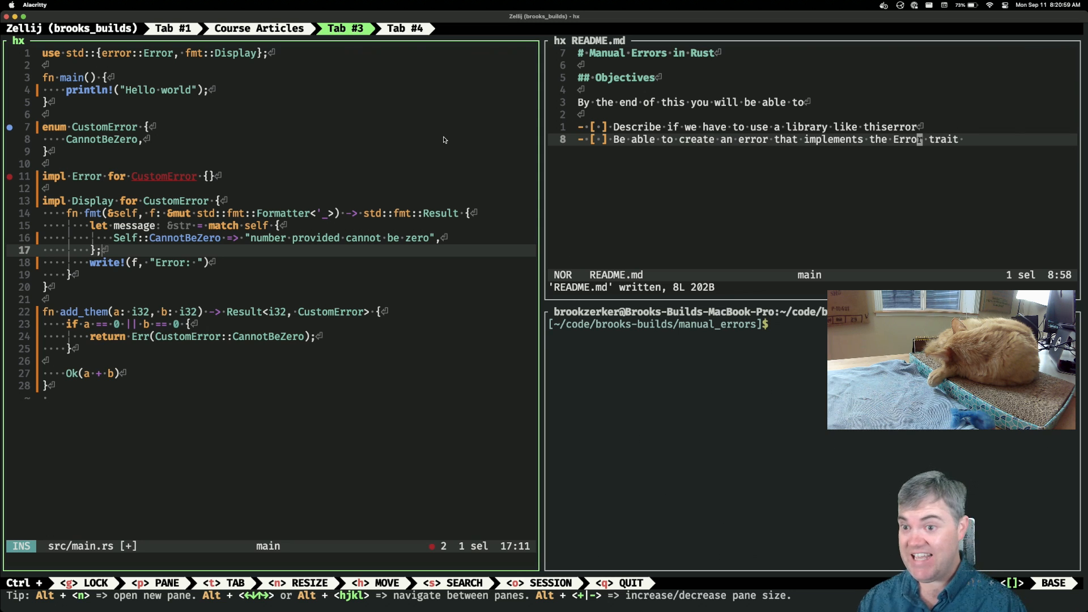
Change the write! output to "Error: {message}" and save main.rs
key(Escape)
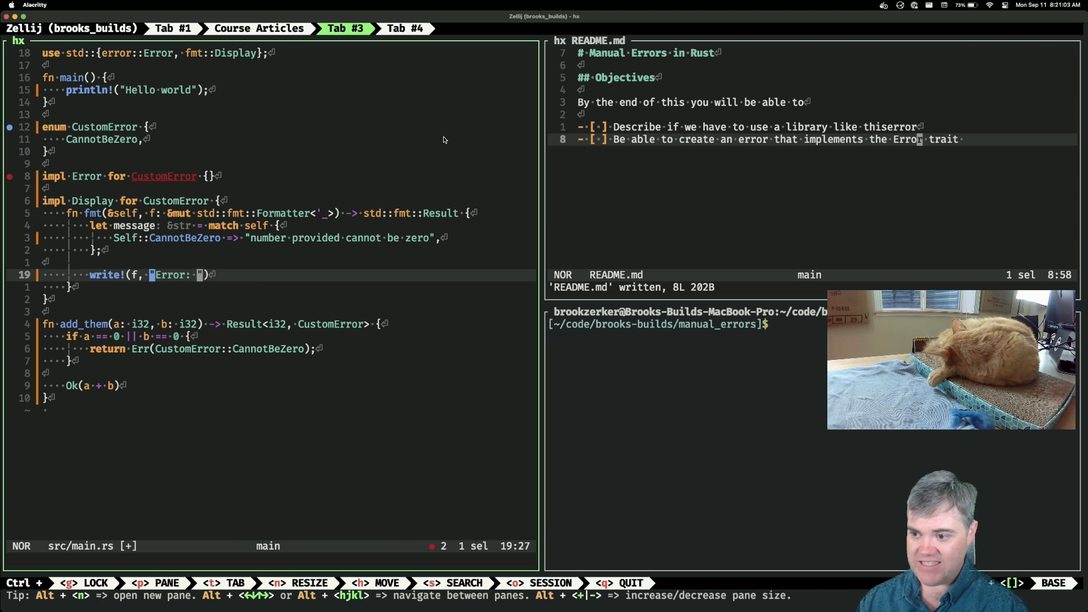
text({message)
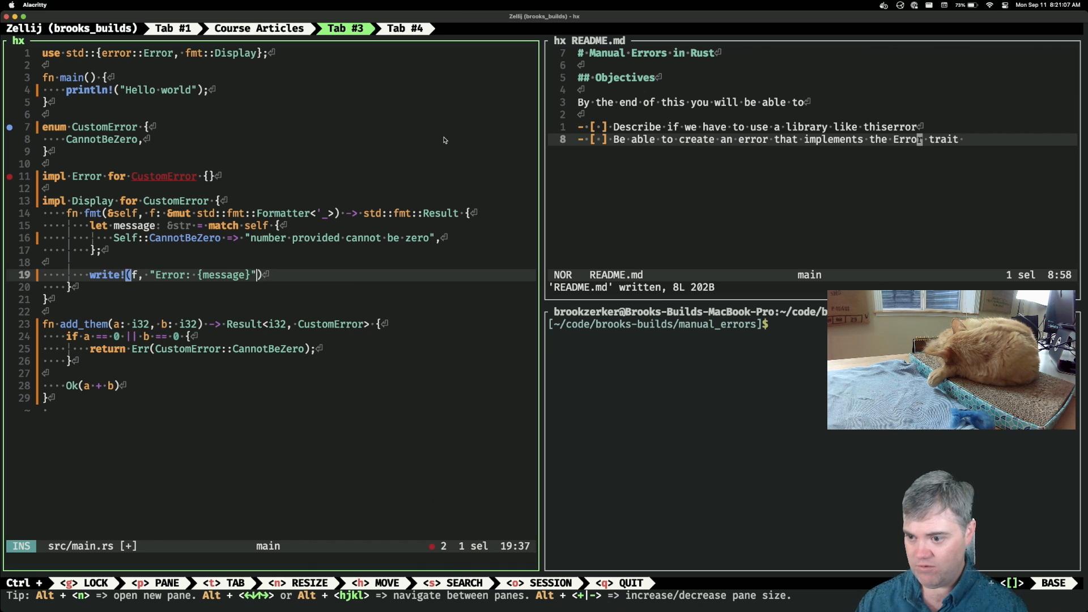
key(Escape)
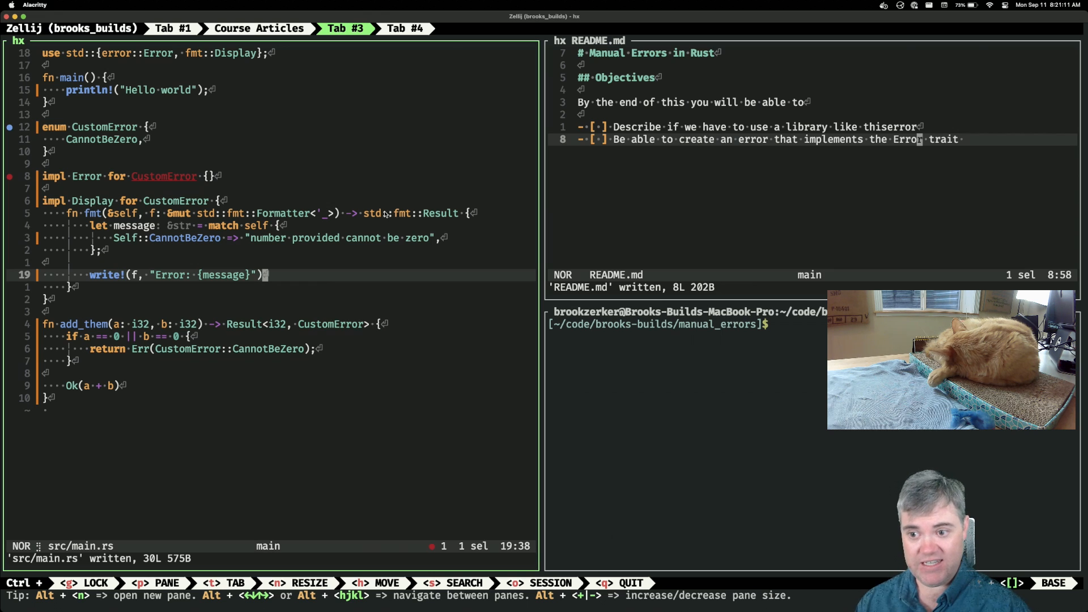
mouse_move(423, 221)
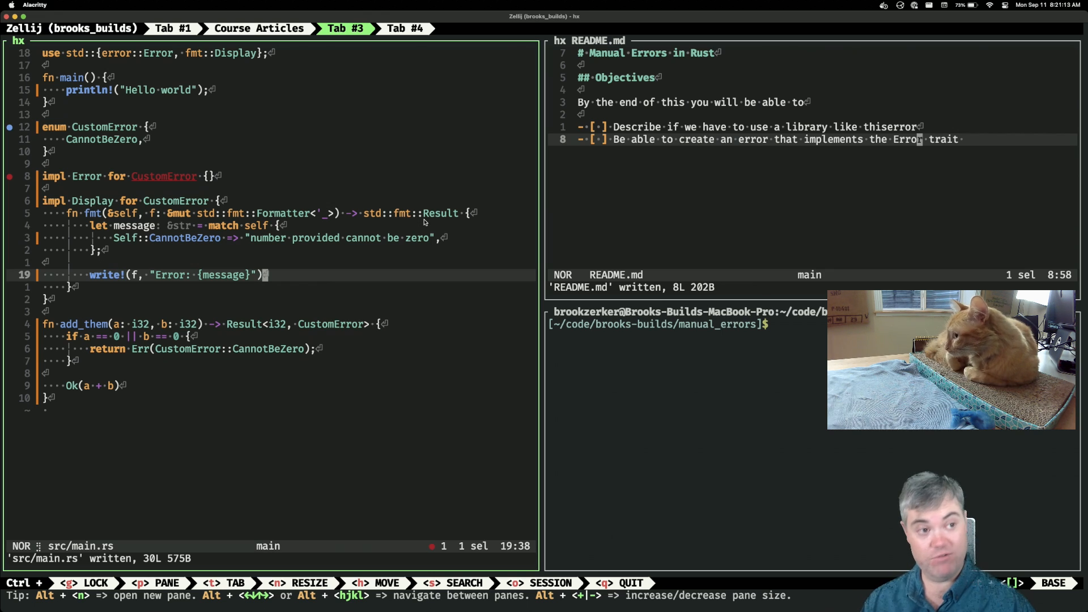
mouse_move(182, 179)
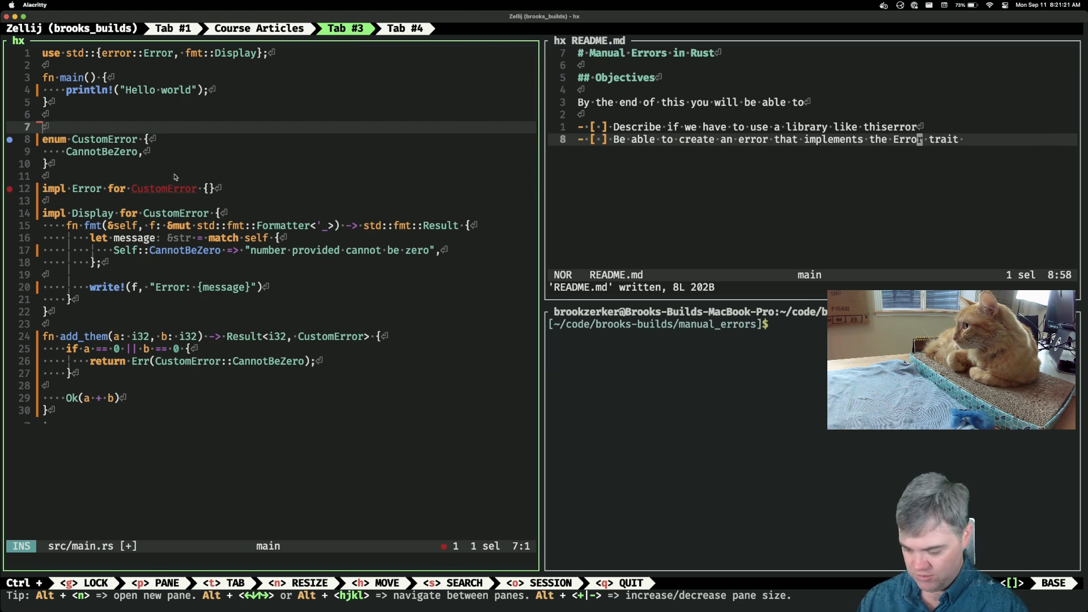
Add `#[derive(Debug)]` to CustomError and make main store `add_them(1, 2)` in result and `dbg!` it
text(#[der])
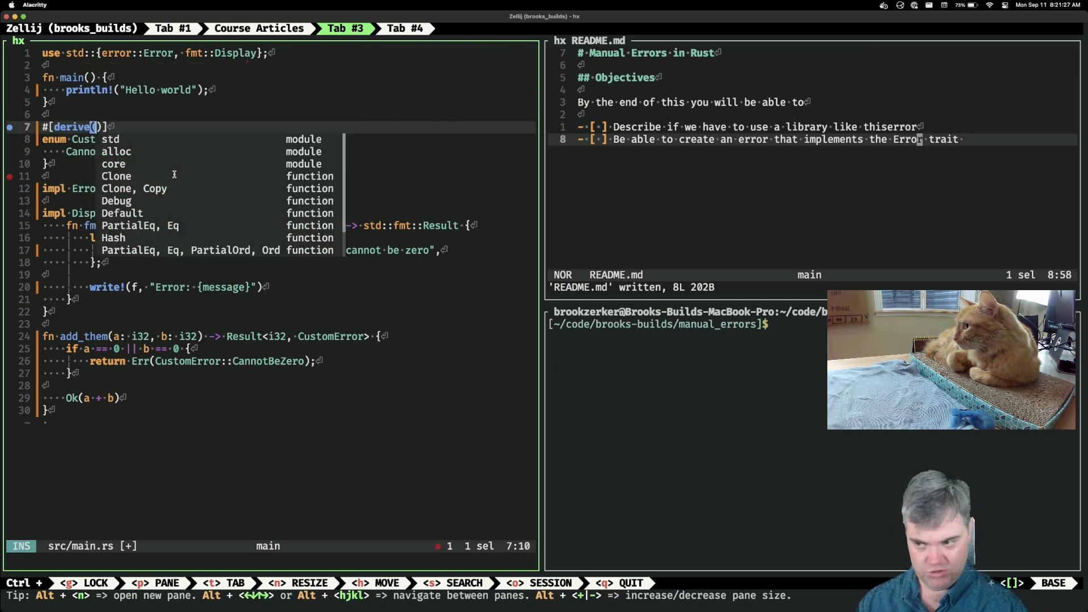
text(Debug)
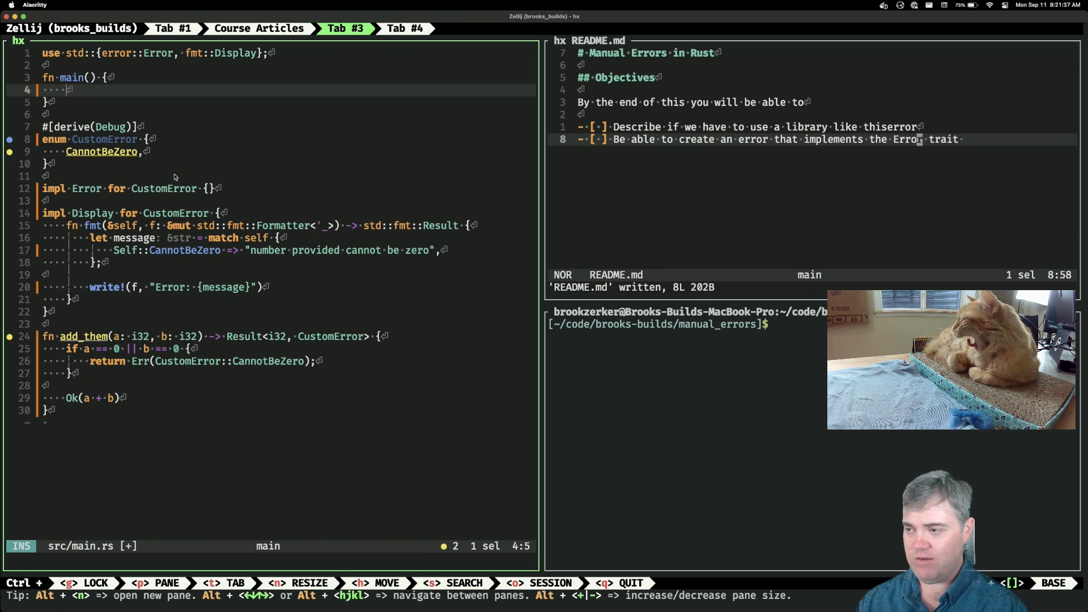
text(let result =)
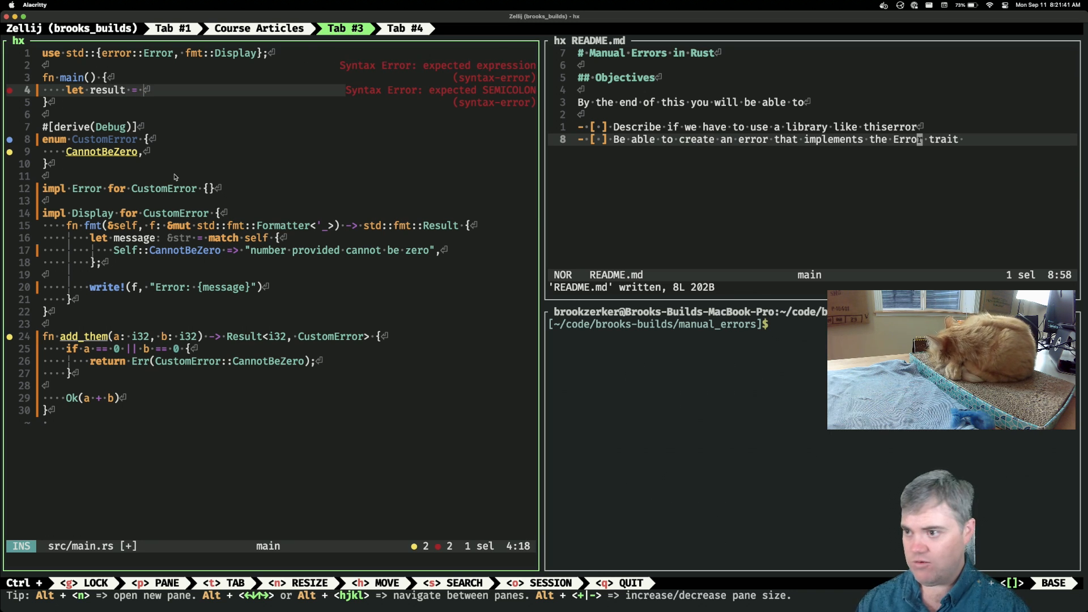
text(add_them(1, 2);)
text(db)
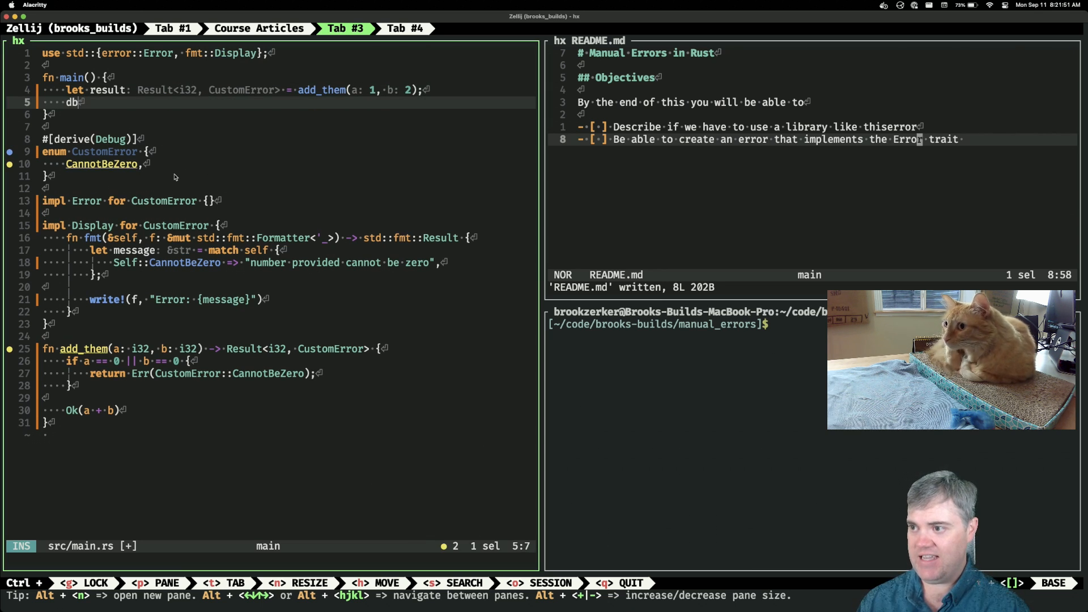
text(g!(r))
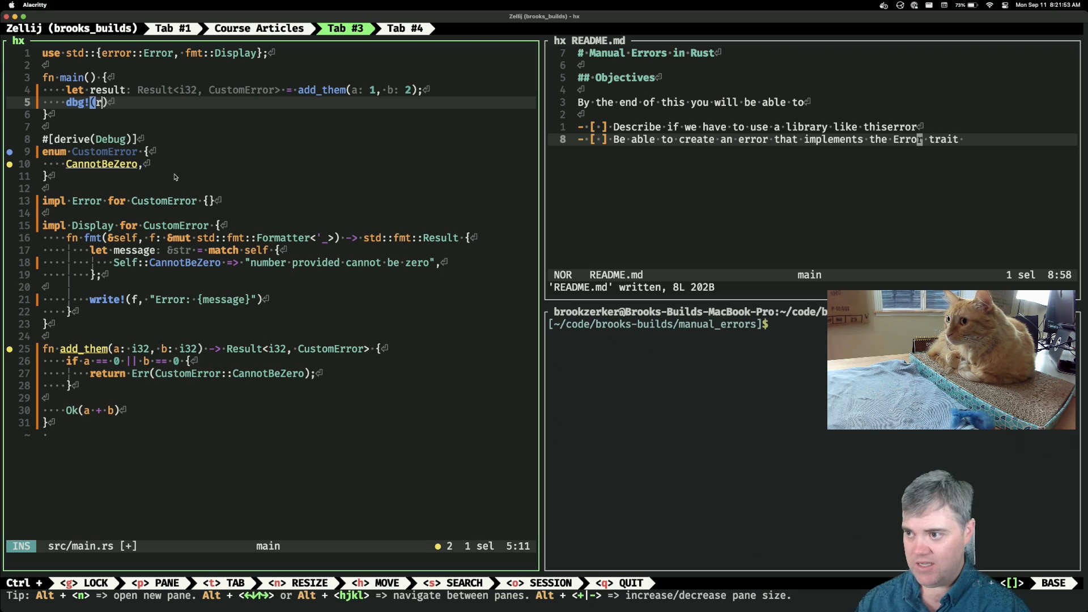
Save main.rs and run cargo run, which prints result = 3
text(:w)
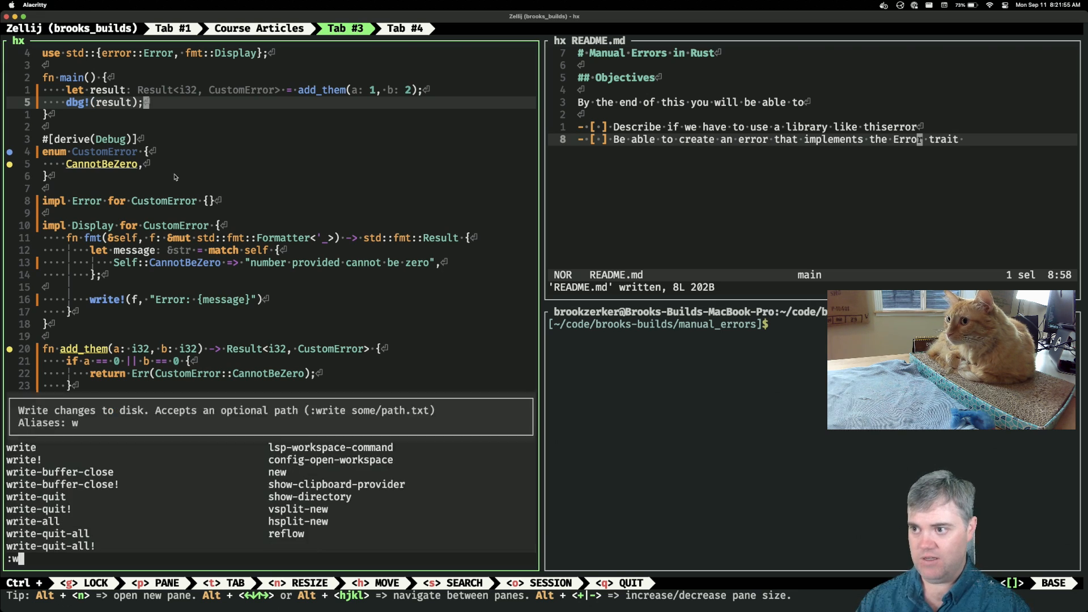
key(Return)
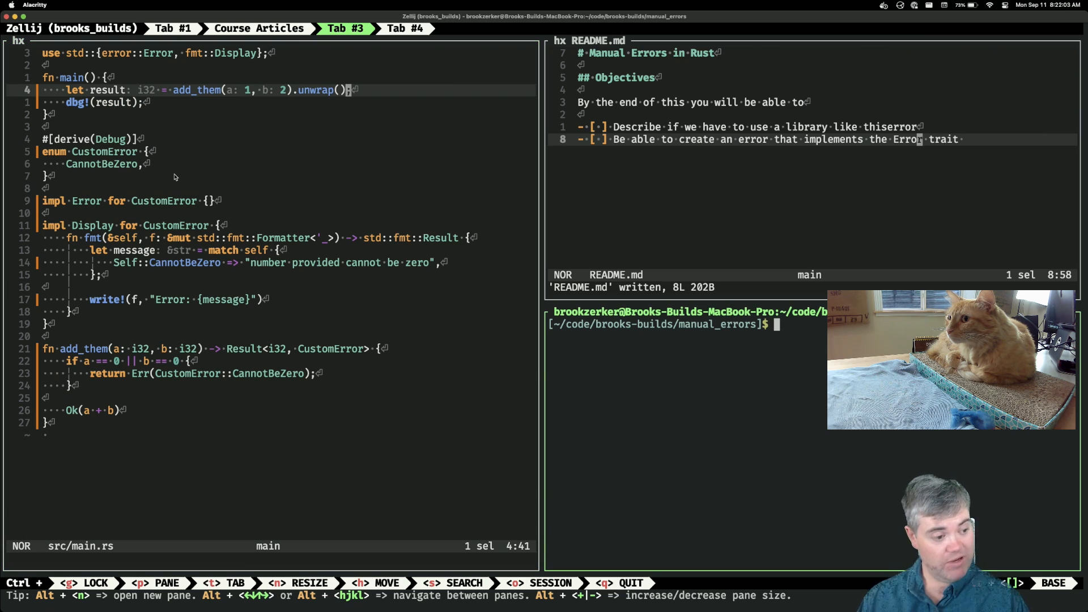
text(cargo run)
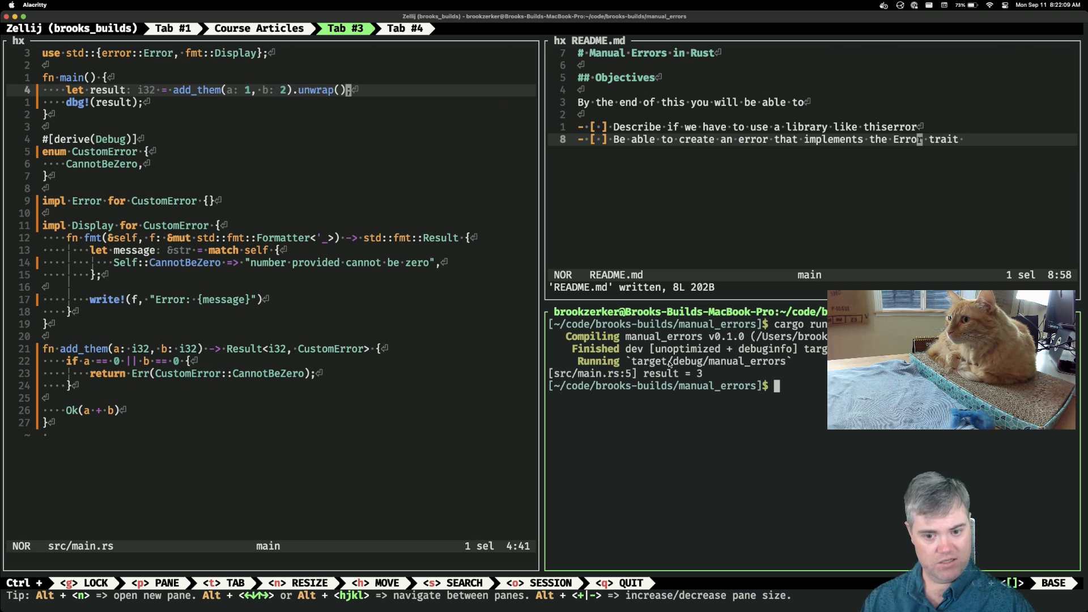
mouse_move(313, 190)
text(0)
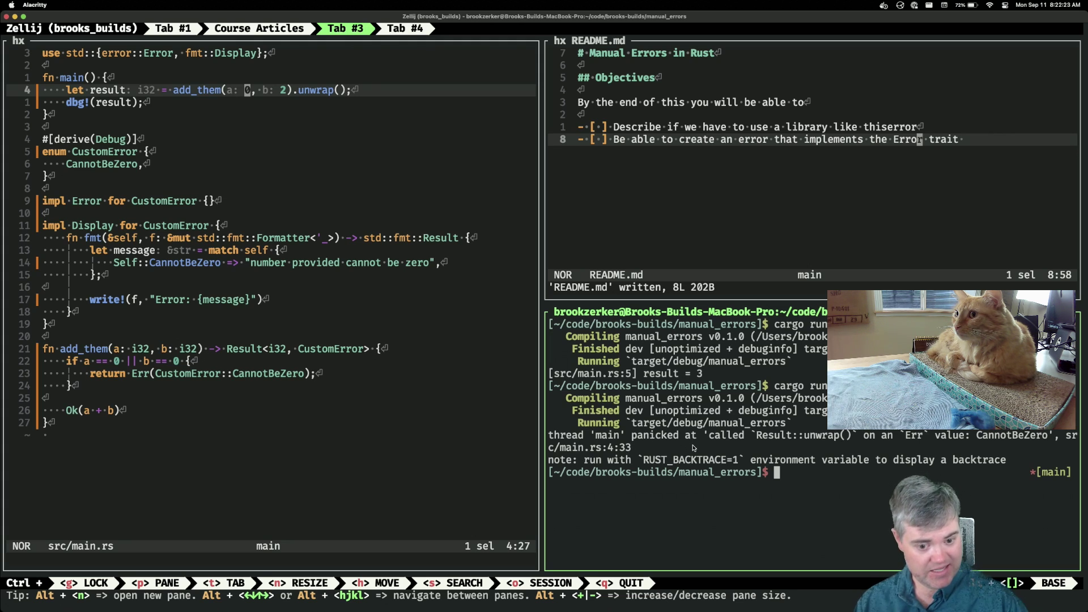
mouse_move(1004, 447)
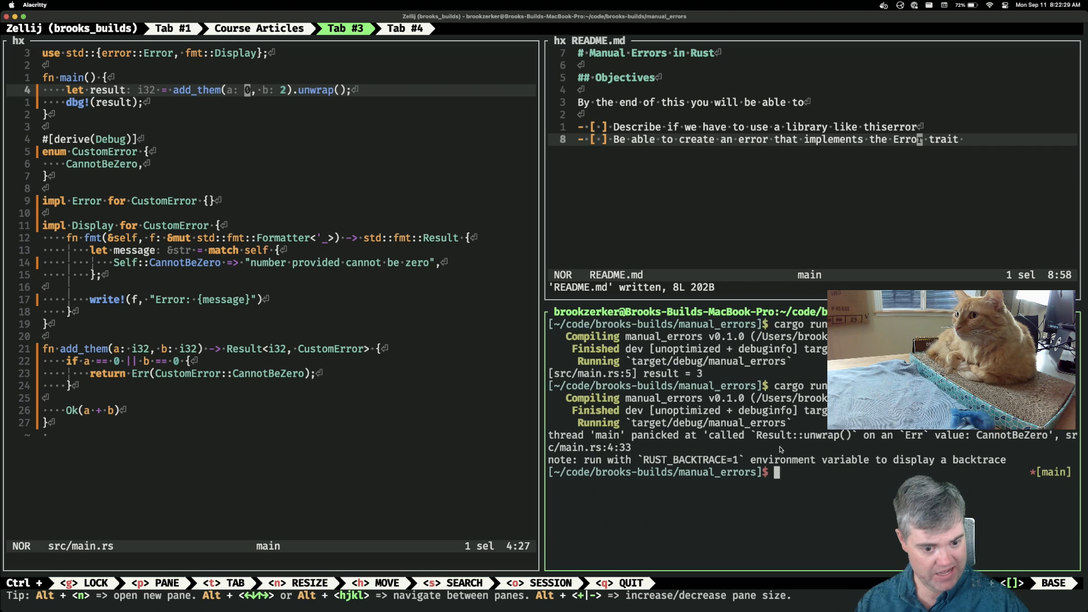
mouse_move(668, 468)
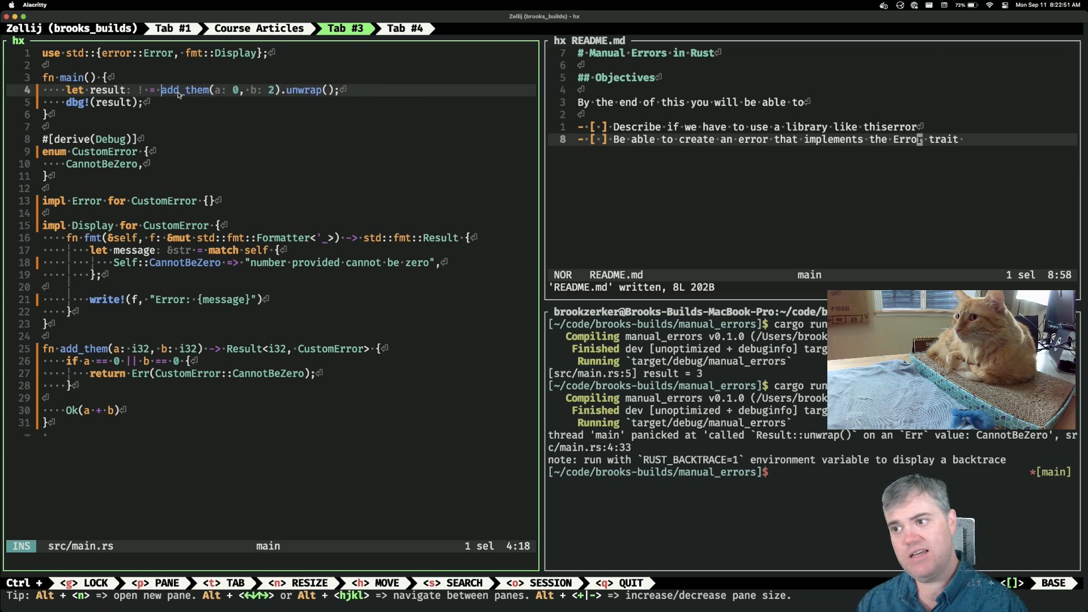
Replace the unwrap with a match on add_them's result and generate the missing arms
text(i32)
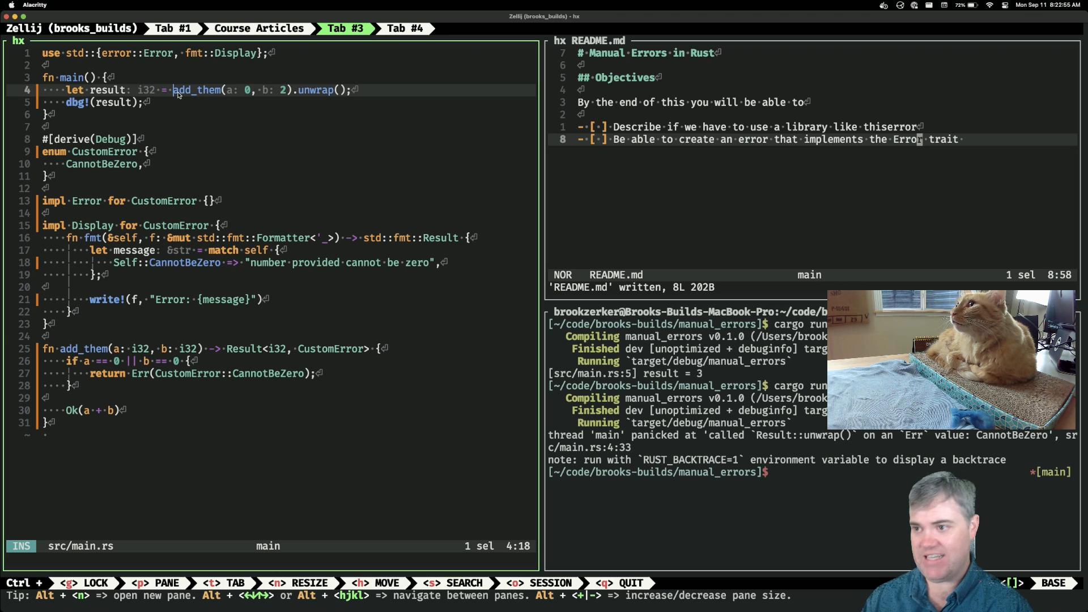
text(match)
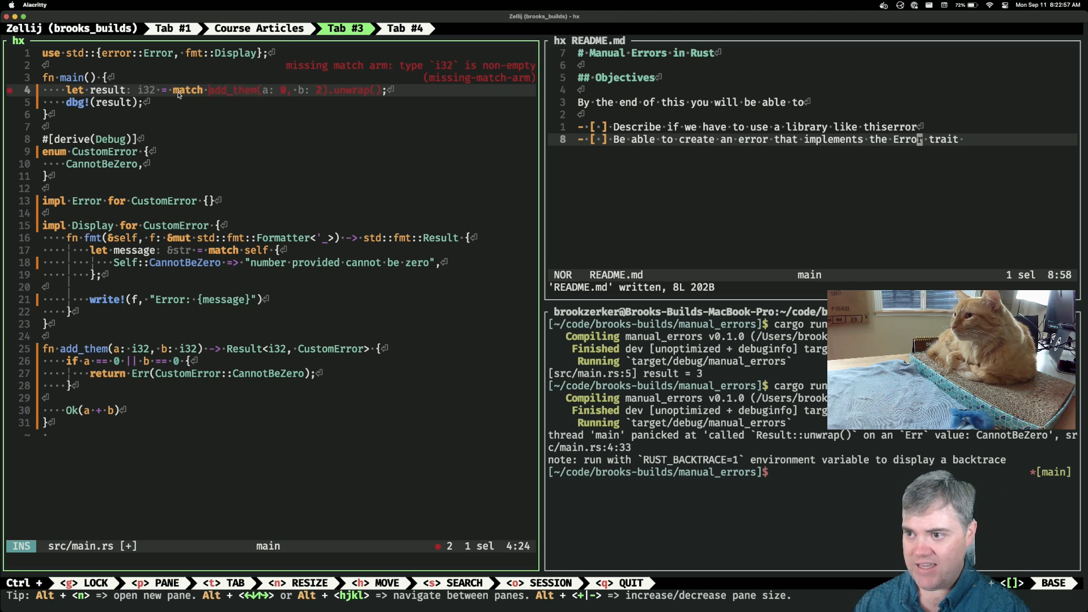
key(Escape)
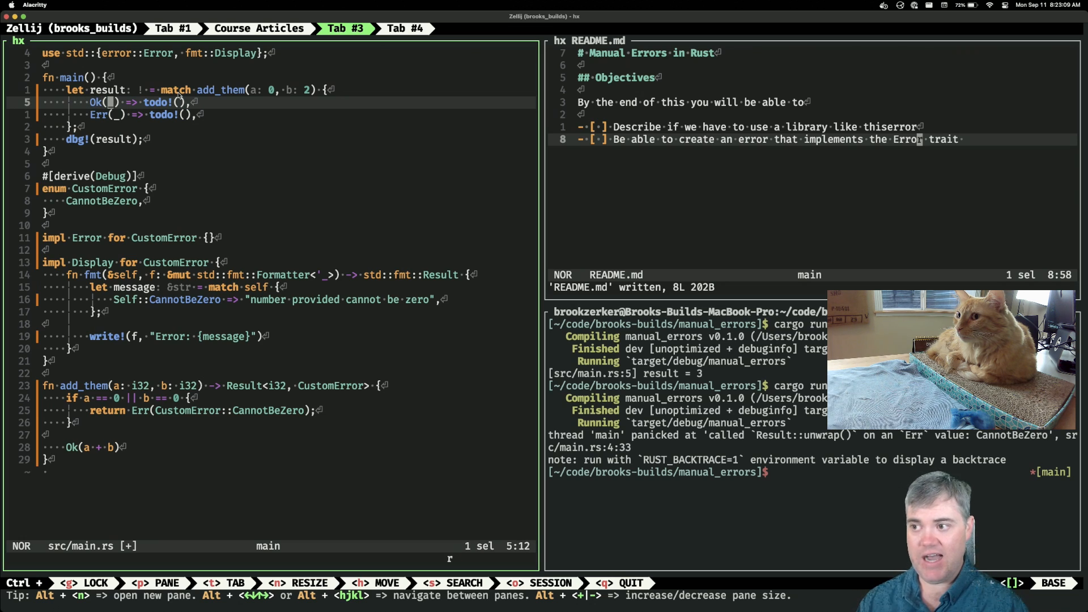
Make Ok(sum) return sum and Err(error) call panic!("{error}")
key(m)
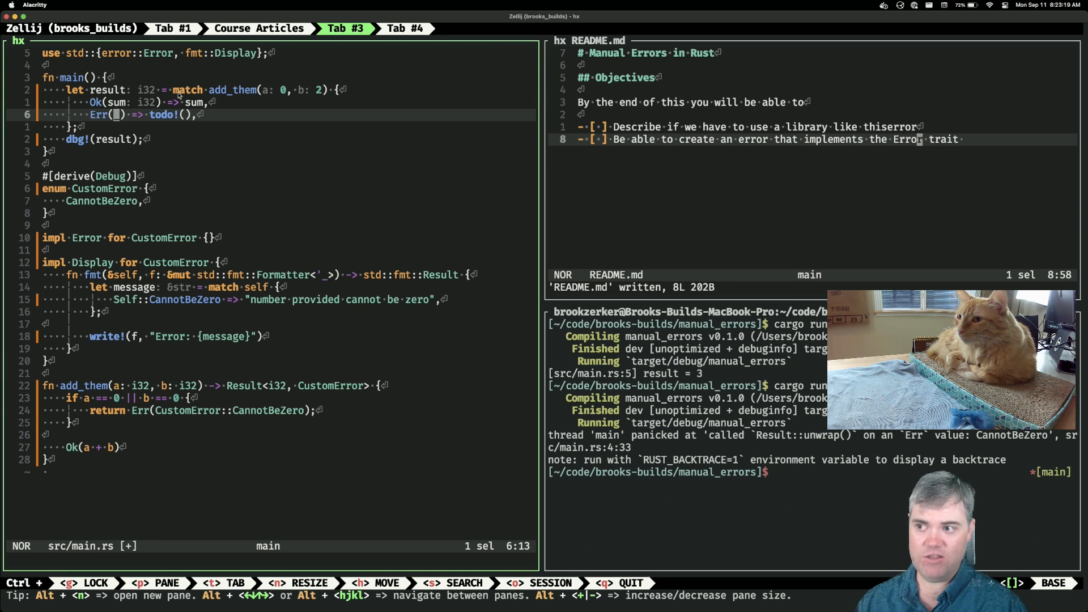
text(error)
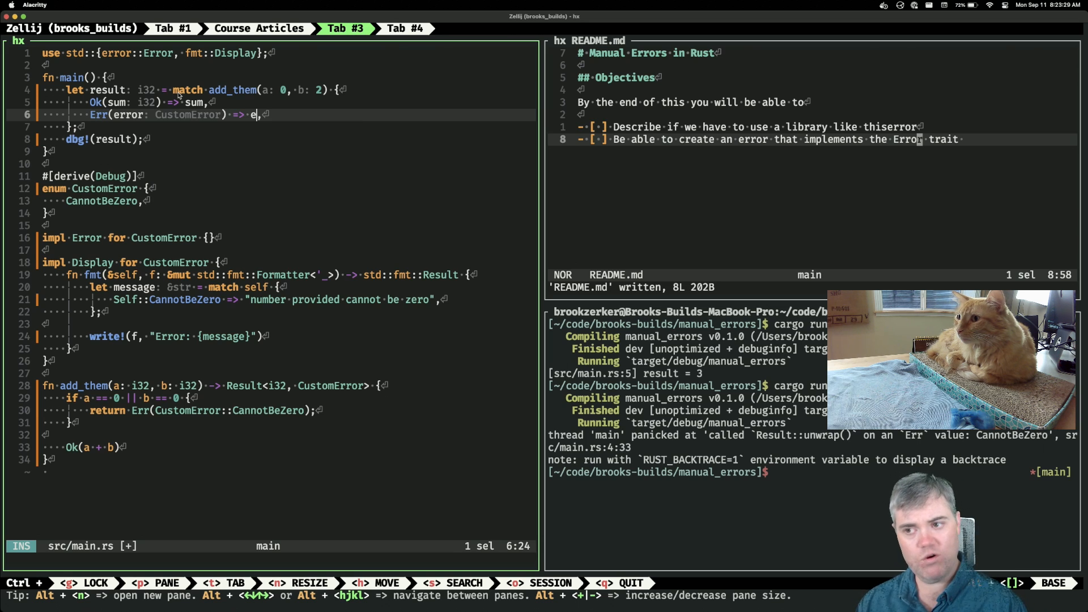
key(backspace)
text(panic!(")
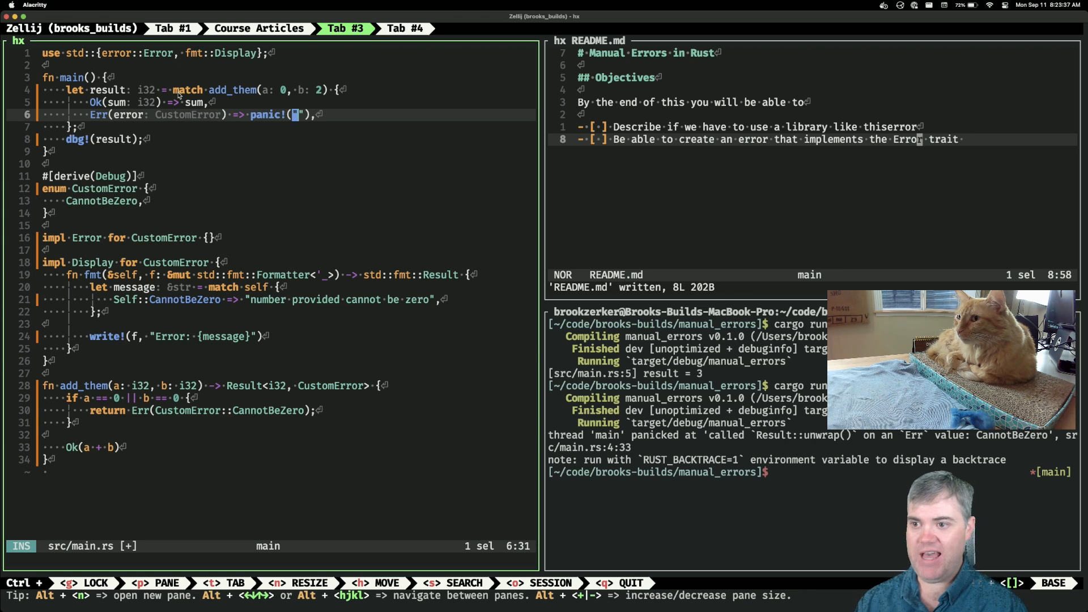
text(Error)
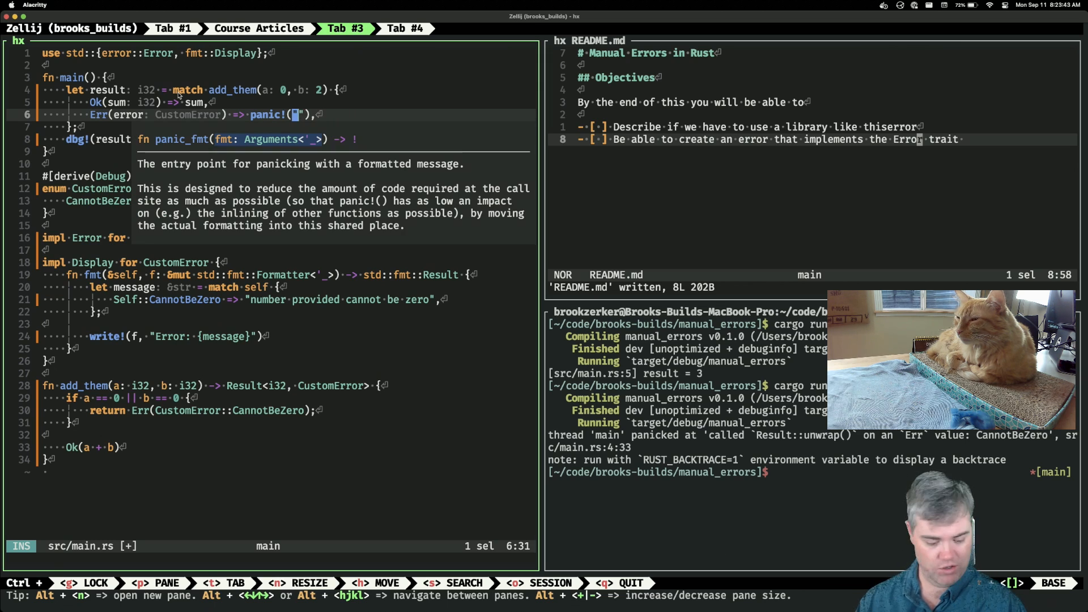
text({error})
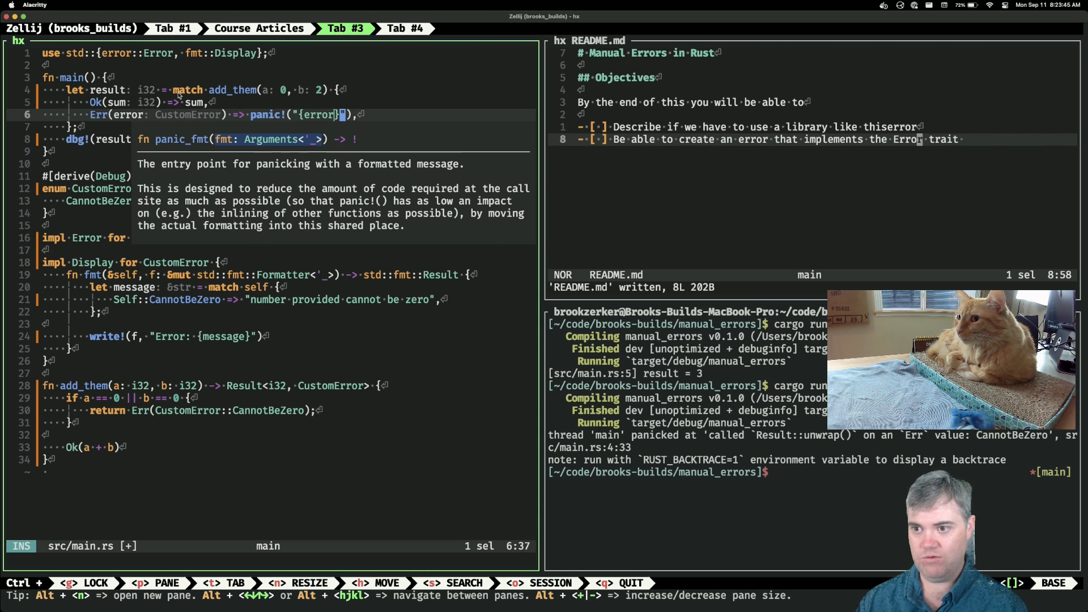
key(Escape)
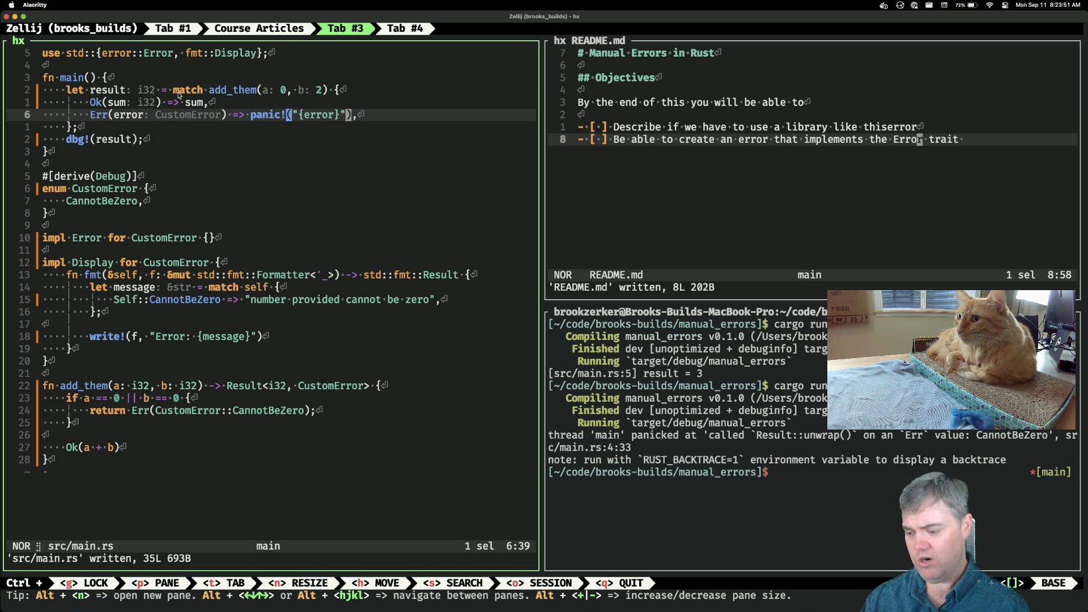
Run cargo run, which panics with 'Error: number provided cannot be zero'
text(cargo run)
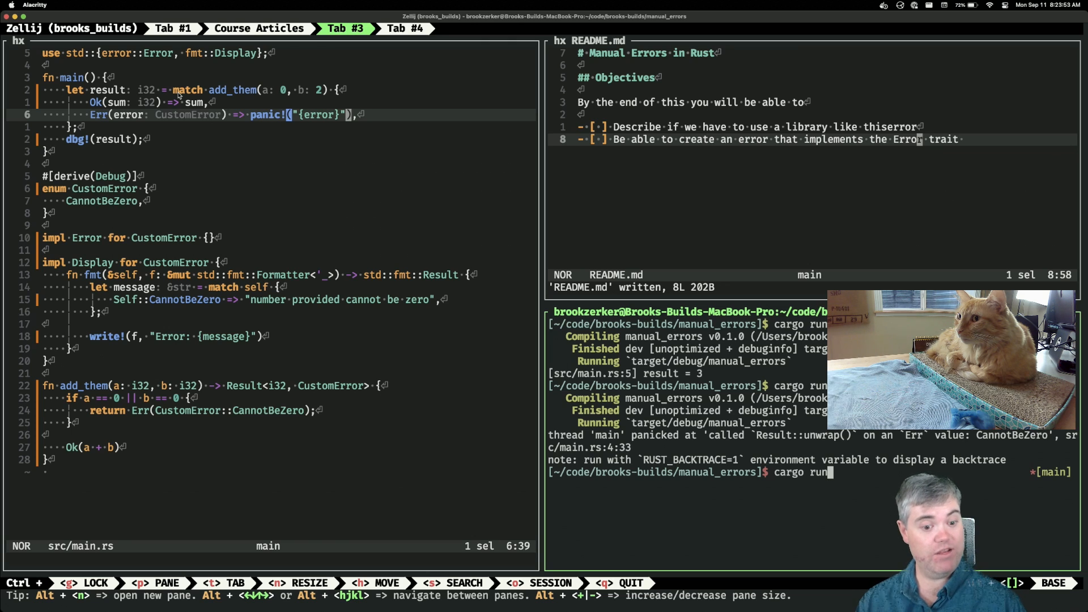
key(Return)
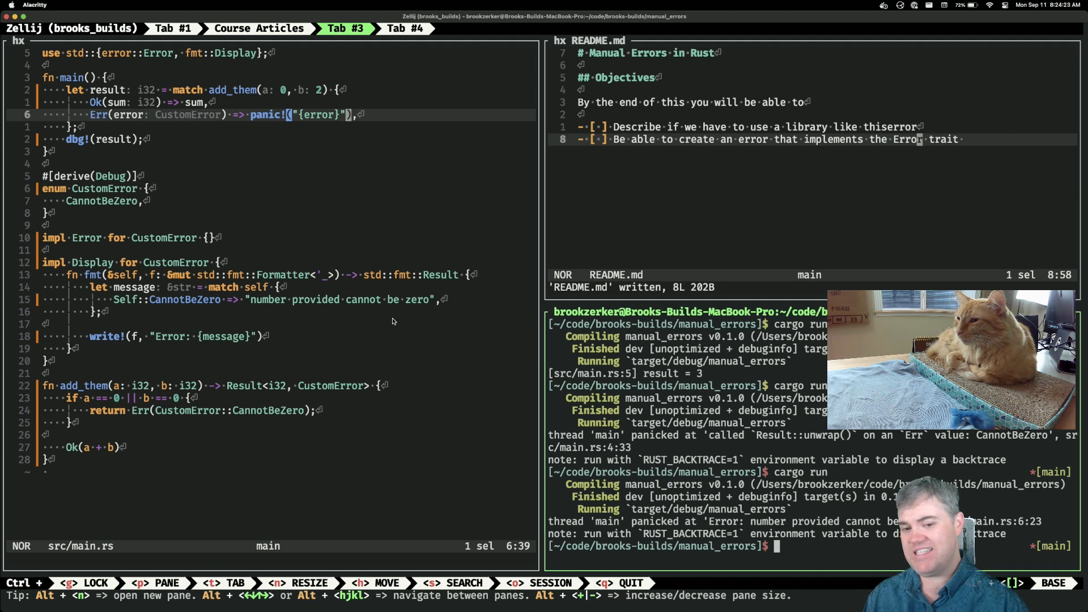
mouse_move(319, 326)
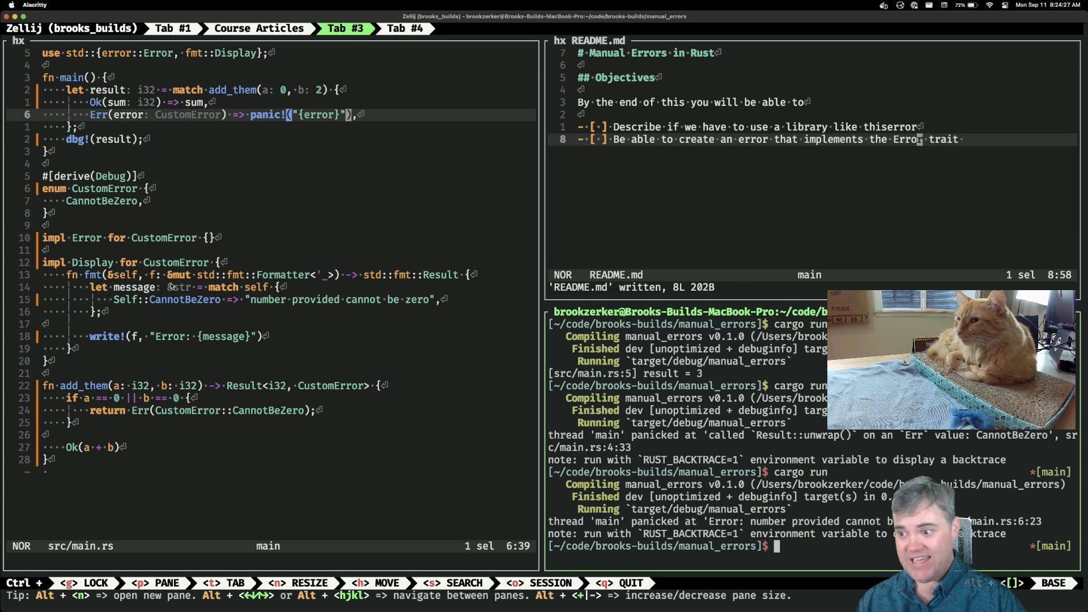
mouse_move(433, 345)
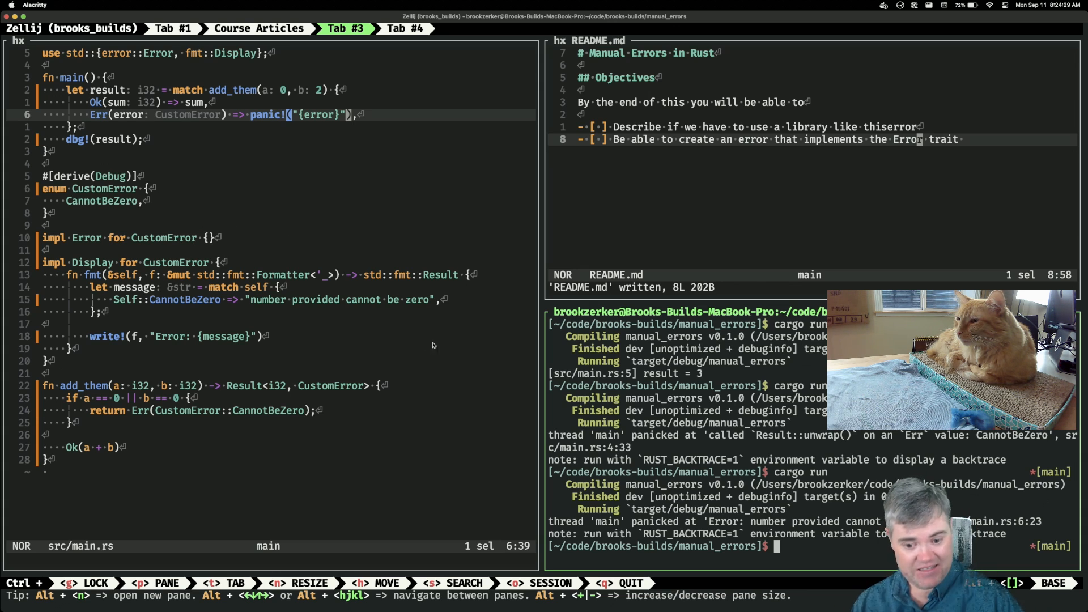
mouse_move(311, 288)
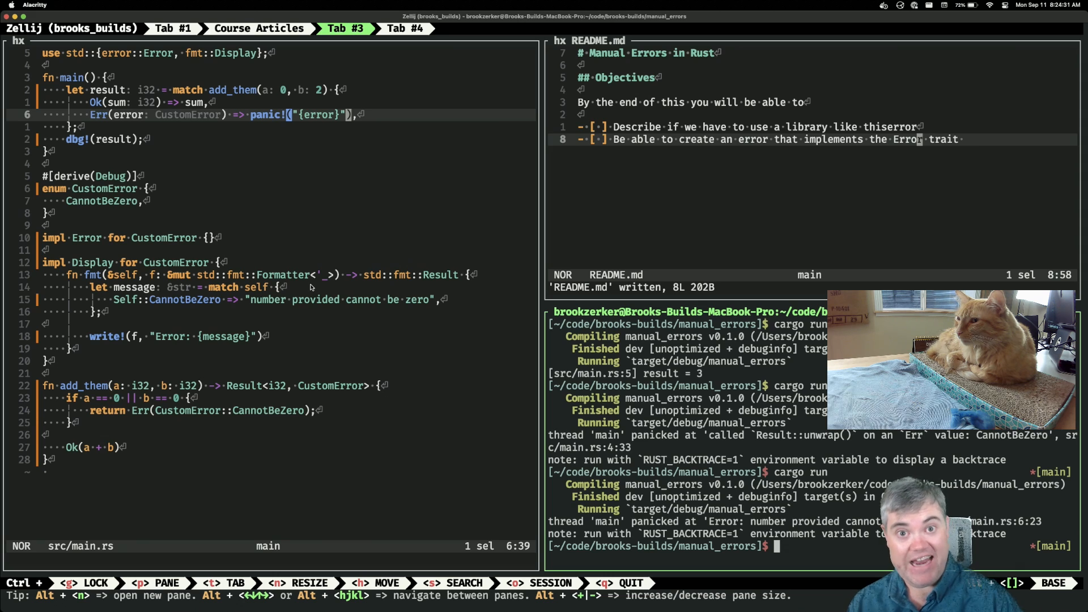
mouse_move(275, 322)
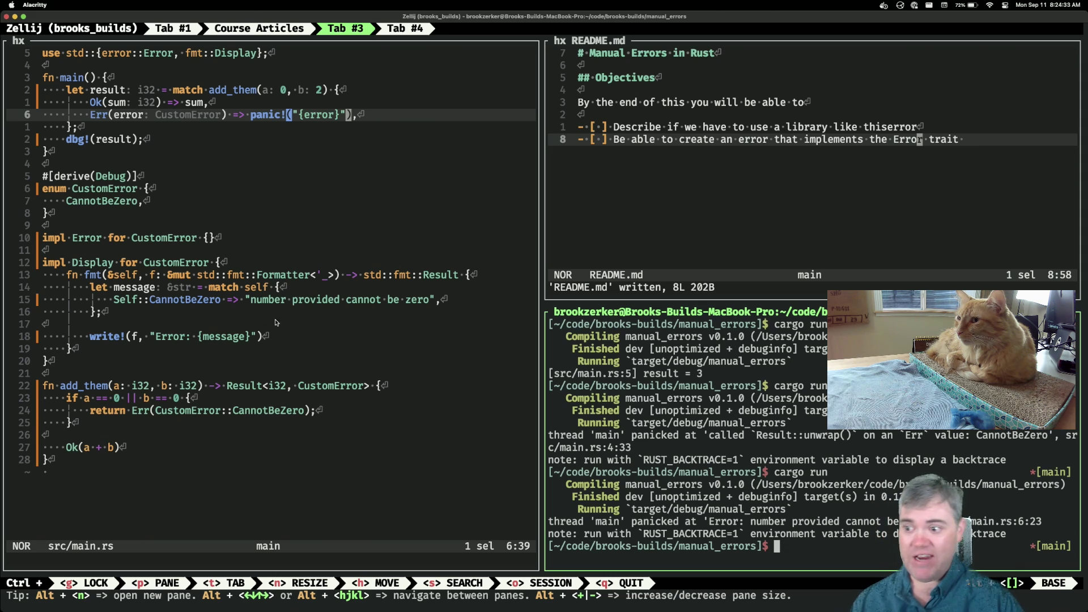
mouse_move(206, 327)
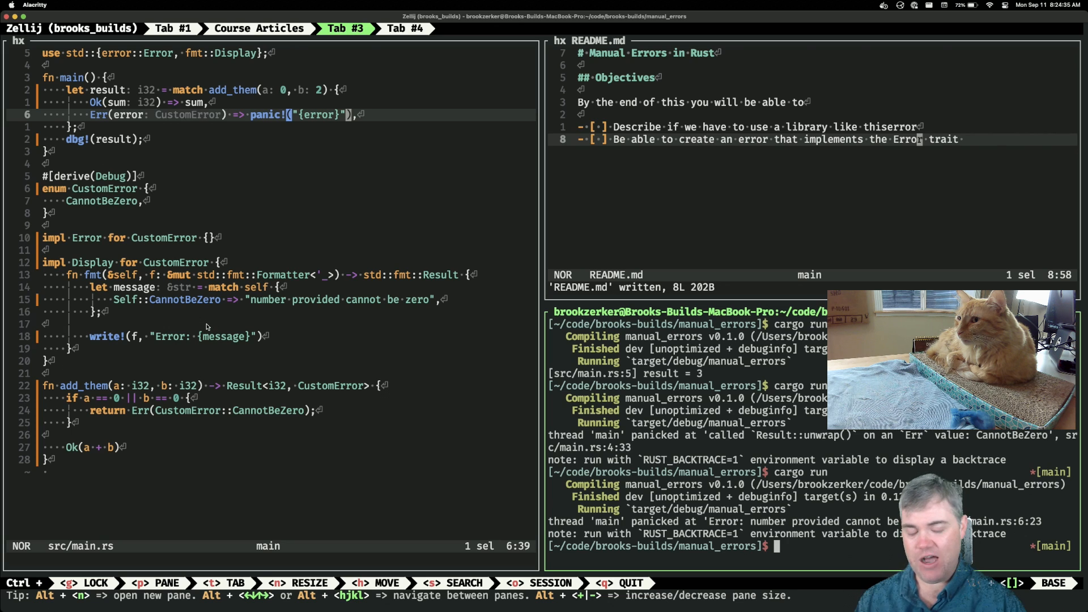